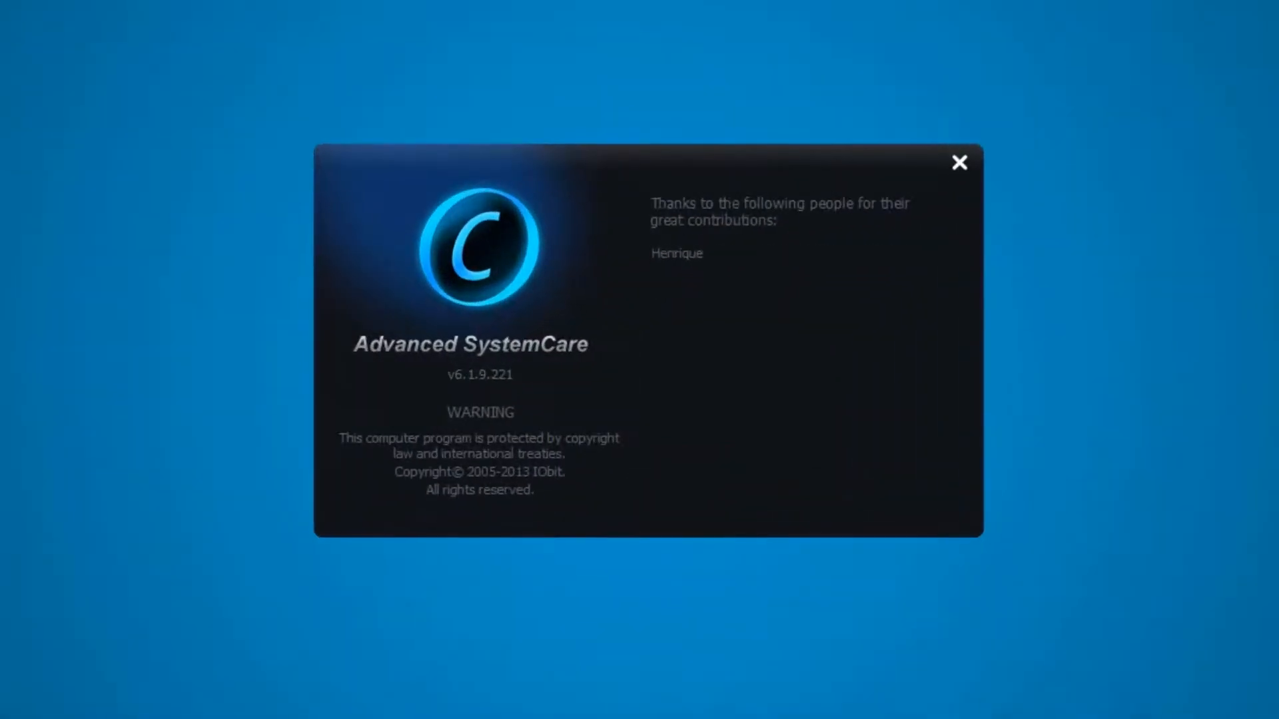
Close the About box and show the Simplified/Expert Mode choice.
left_click(961, 162)
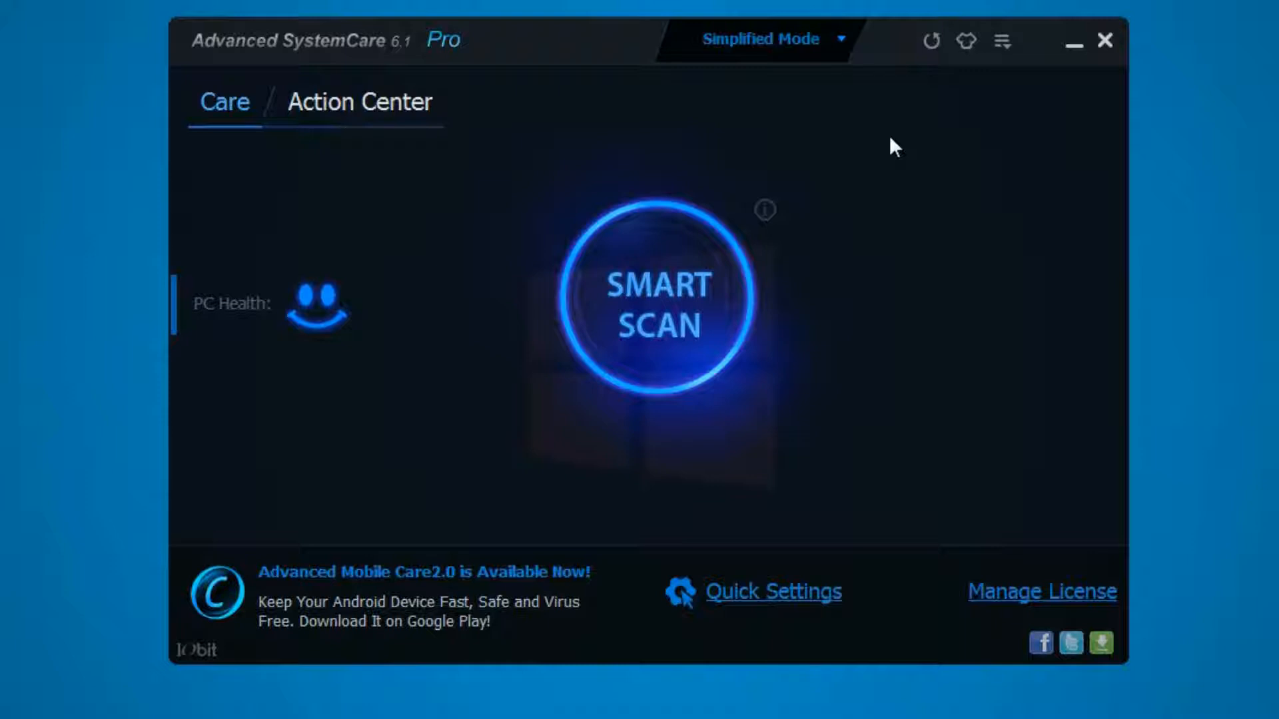
left_click(758, 38)
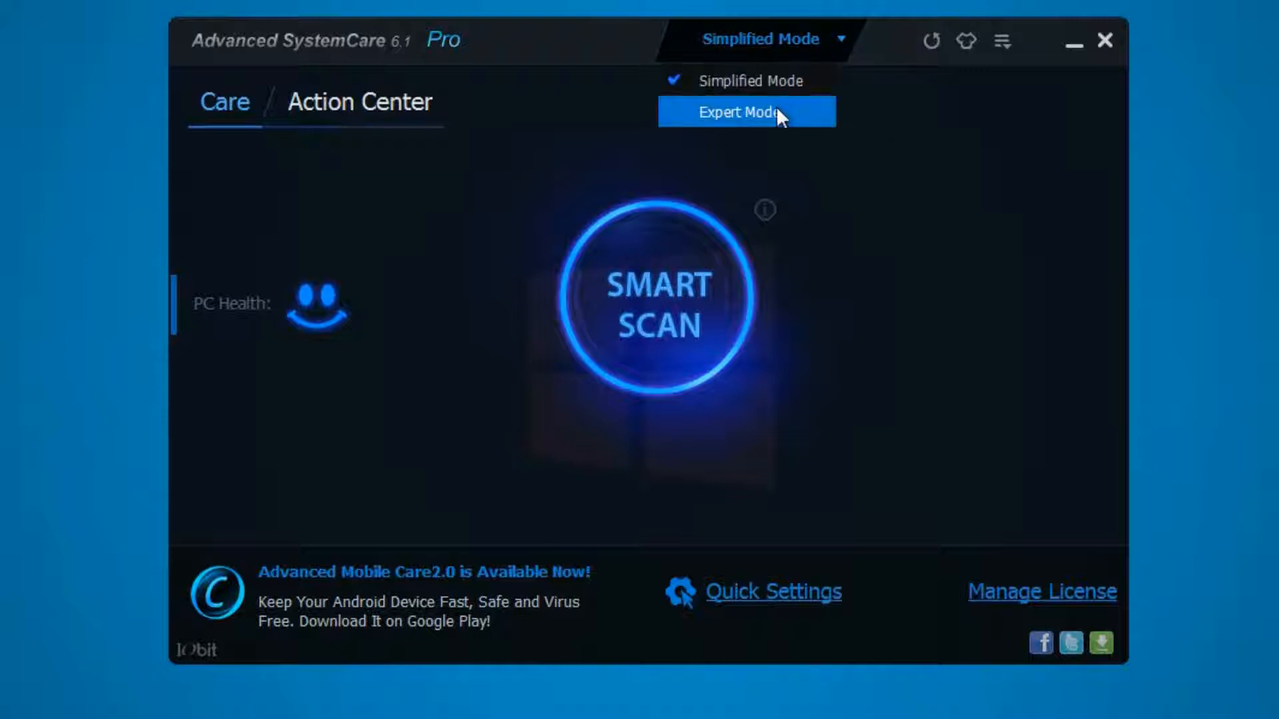
Switch to Expert Mode and look over the twelve ticked Care scan items.
left_click(732, 112)
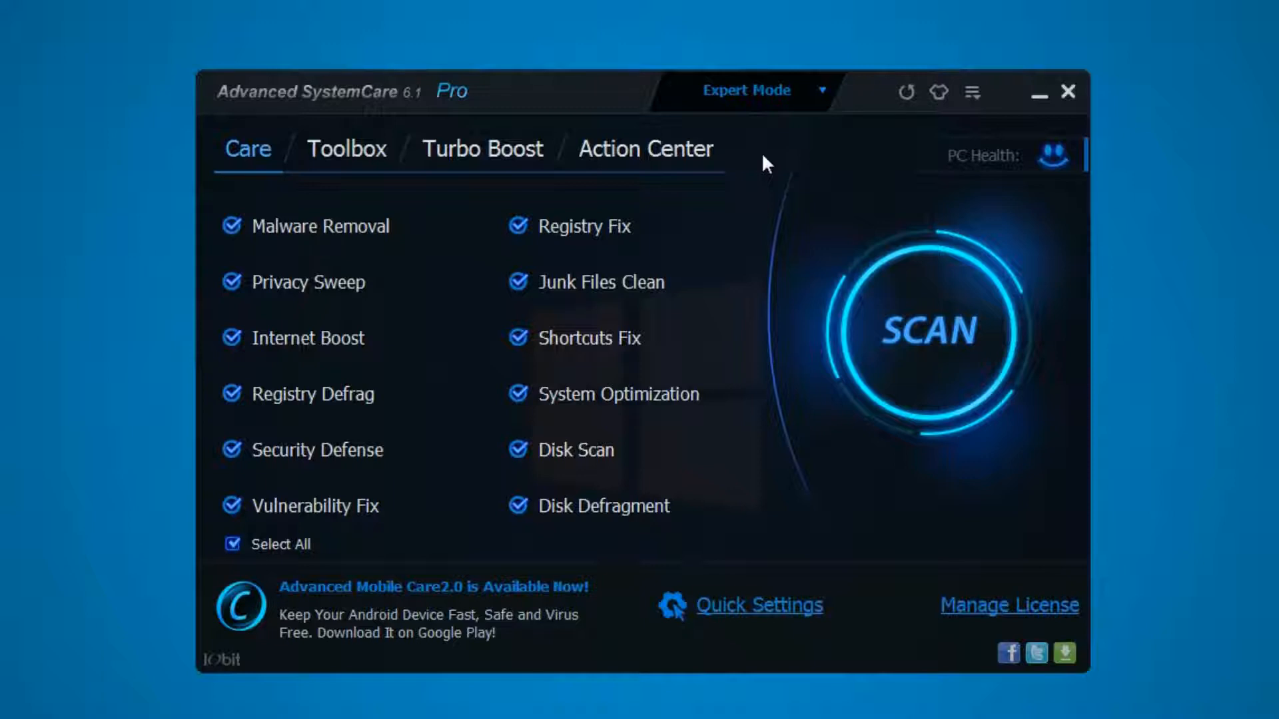
mouse_move(708, 203)
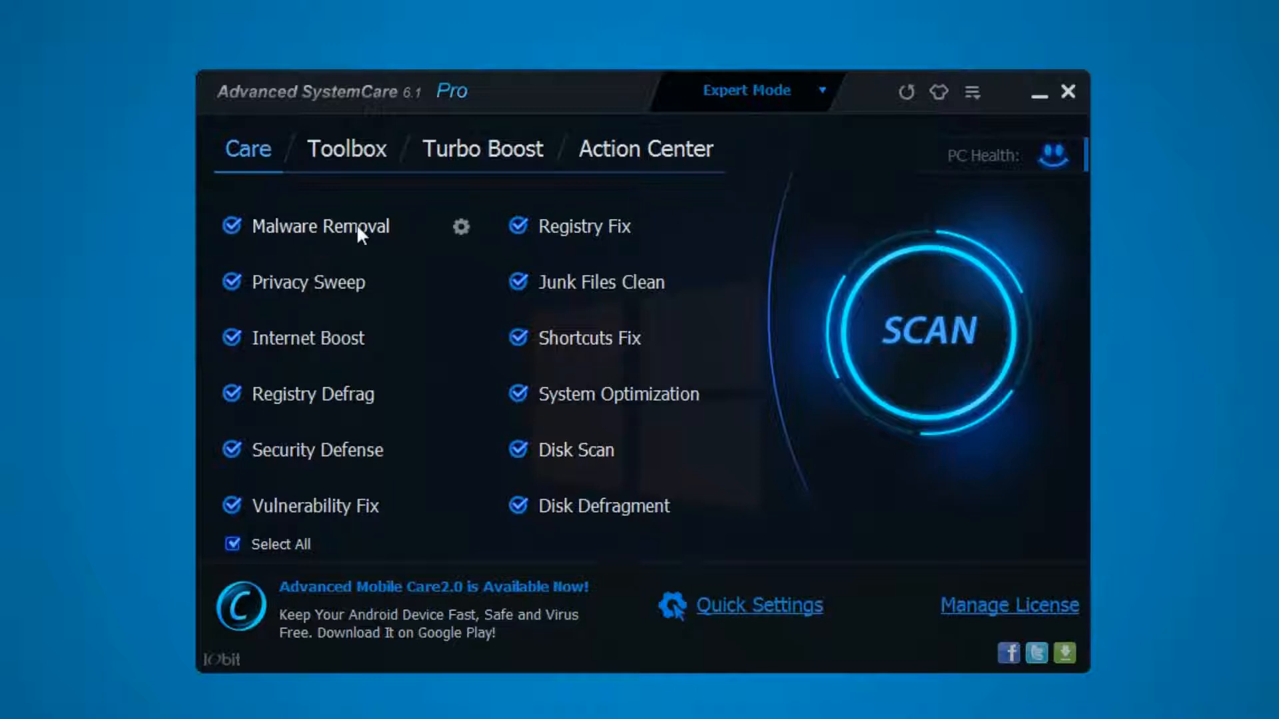
mouse_move(395, 193)
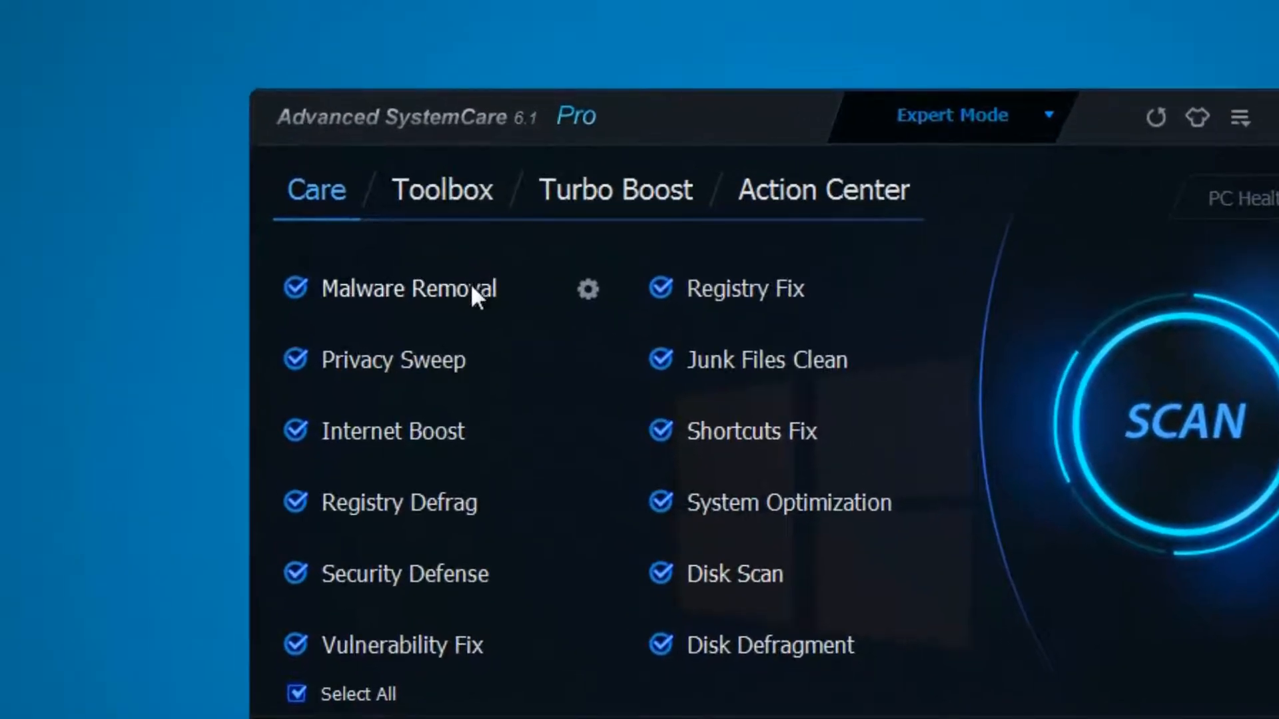
left_click(586, 289)
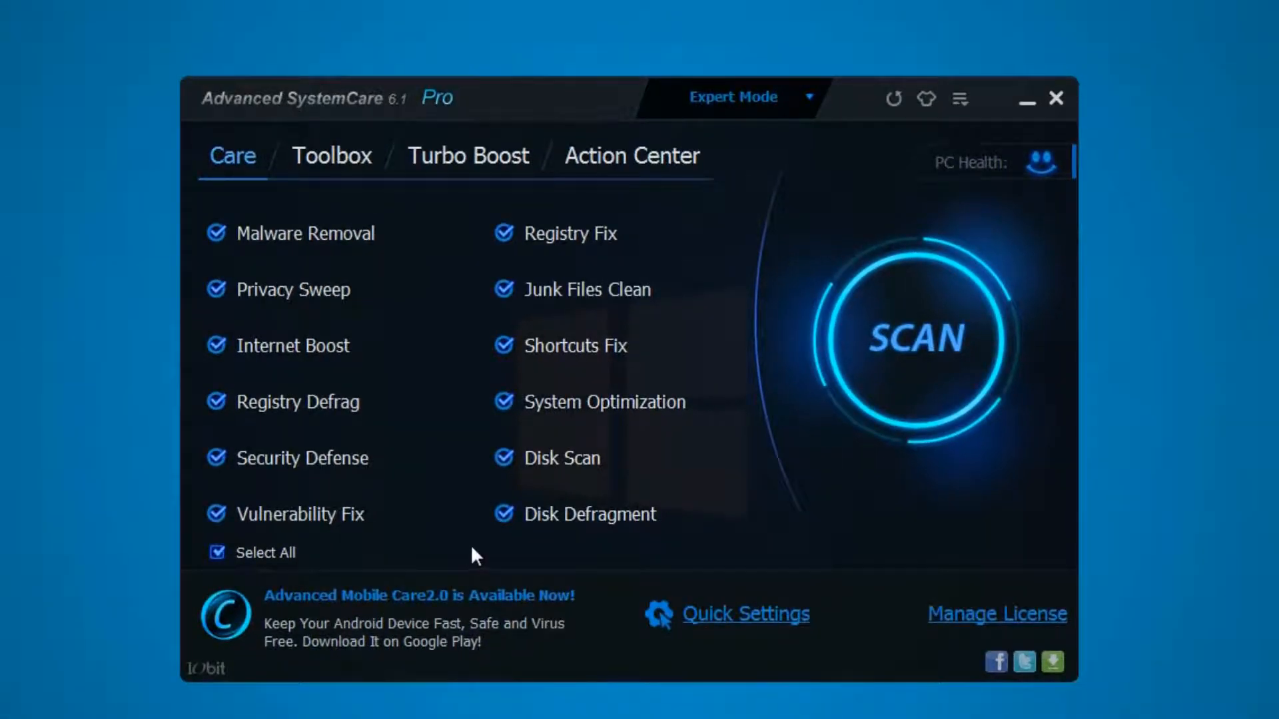
Start the full Care scan with automatic repair on and no shutdown afterwards.
left_click(916, 337)
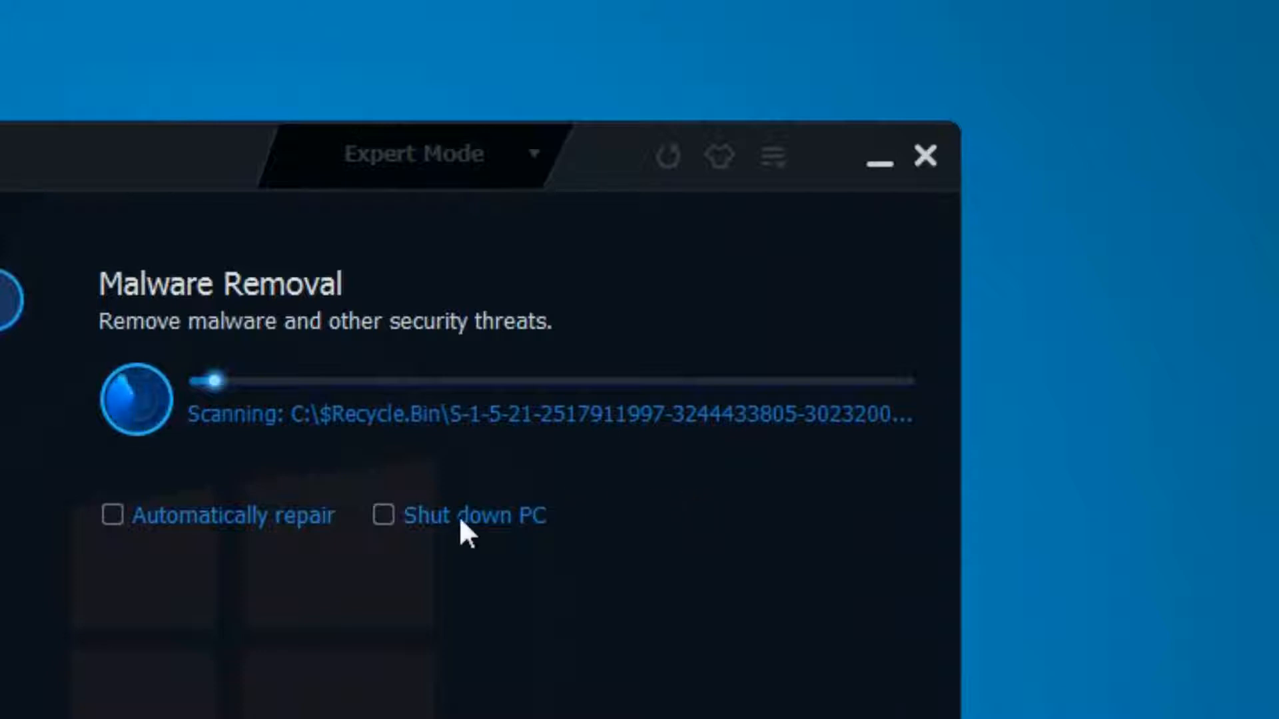
mouse_move(101, 529)
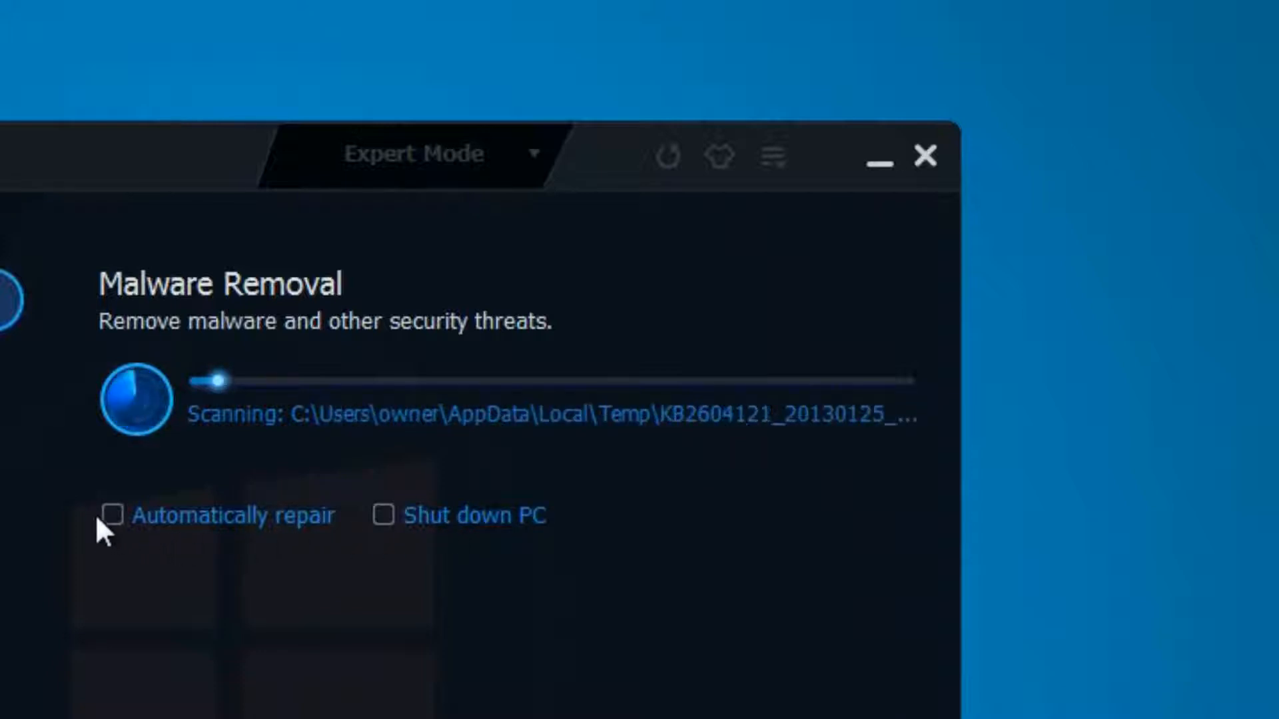
left_click(384, 514)
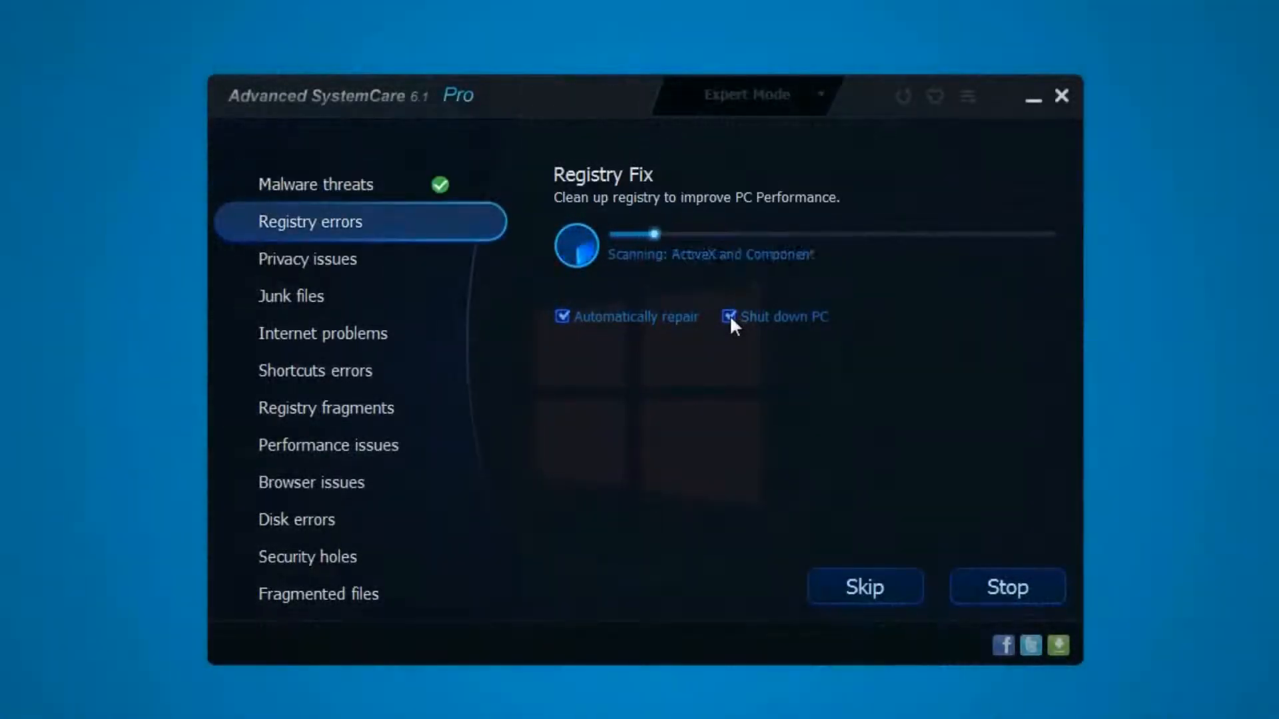
left_click(729, 317)
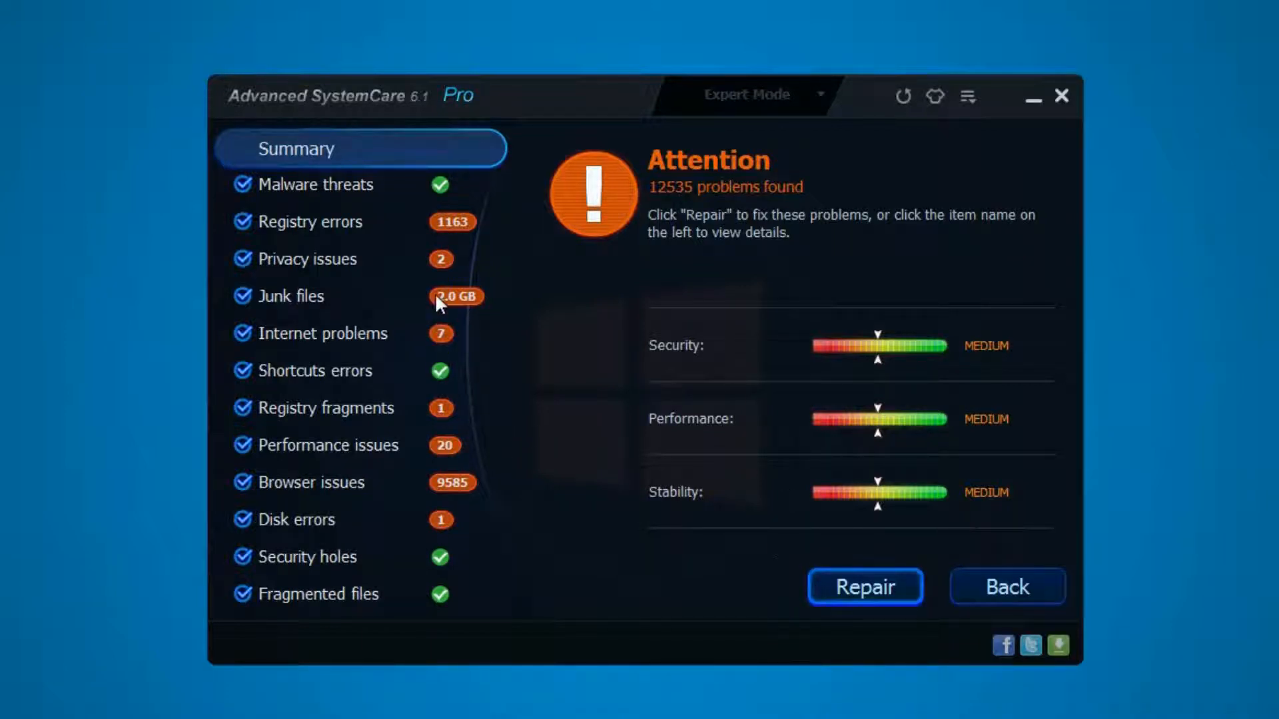
Inspect the 2.0 GB junk files details, then return to the 12,535-problem summary.
left_click(292, 296)
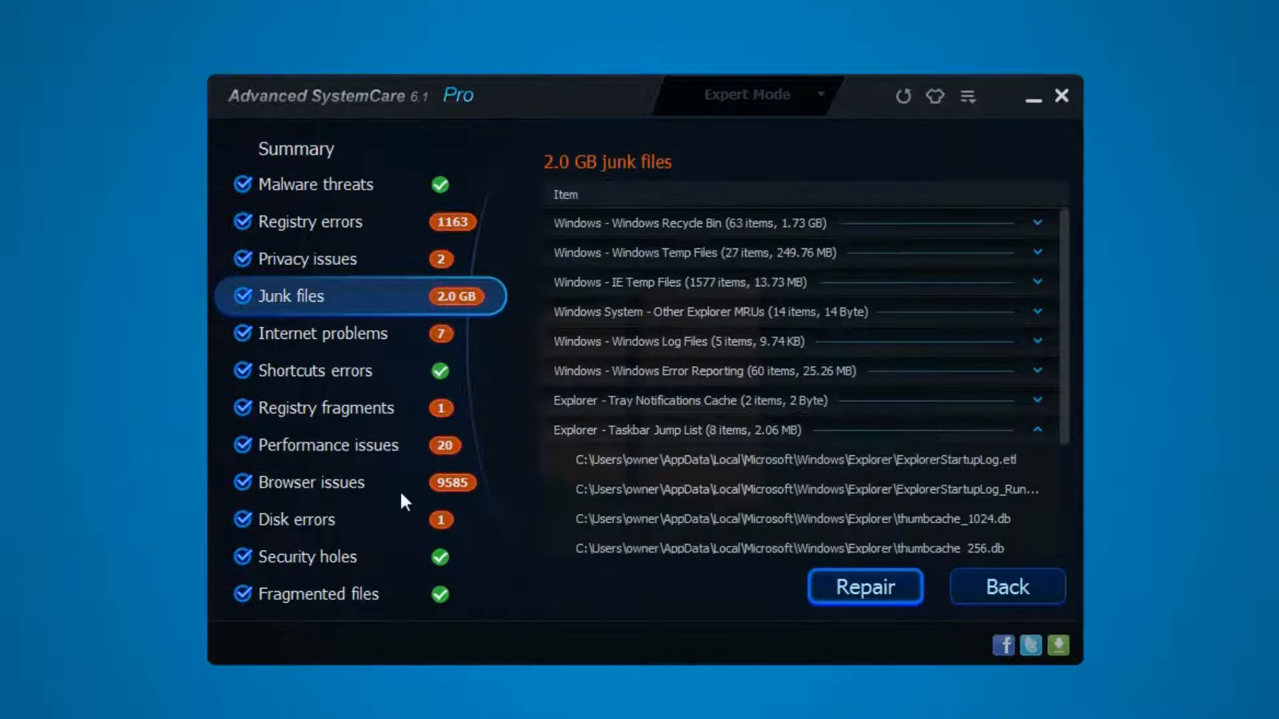
mouse_move(589, 404)
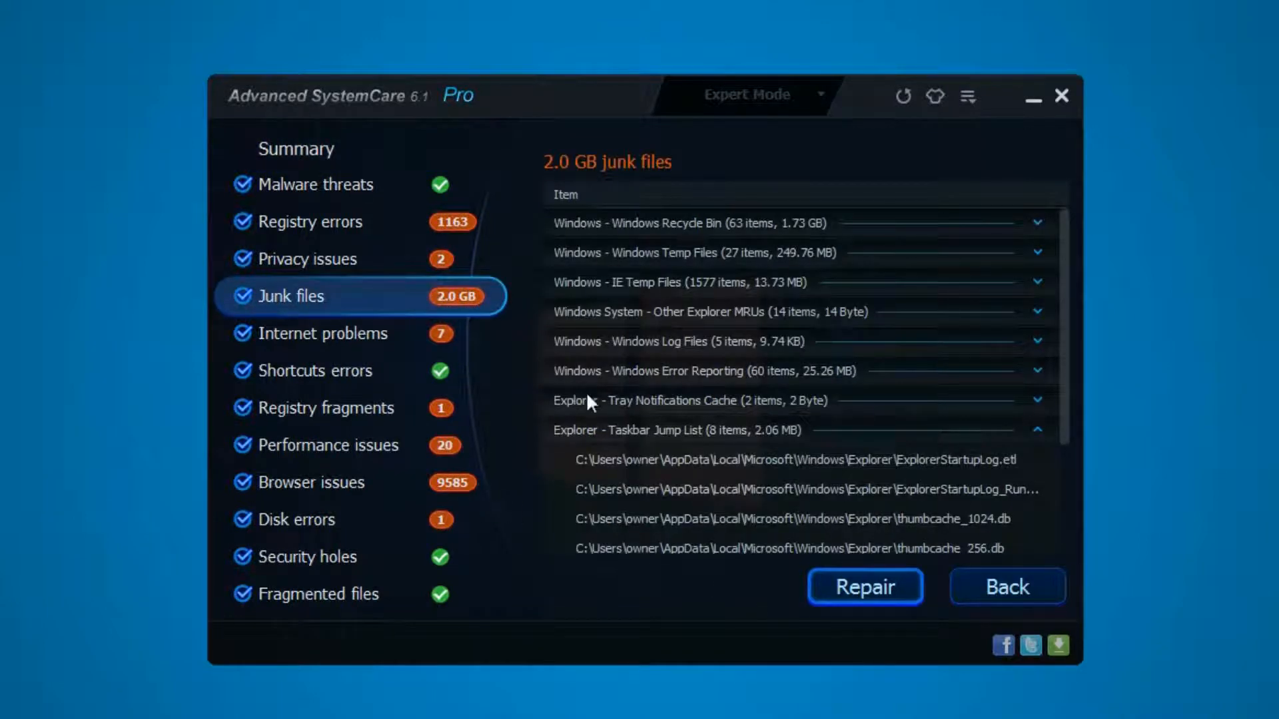
left_click(296, 148)
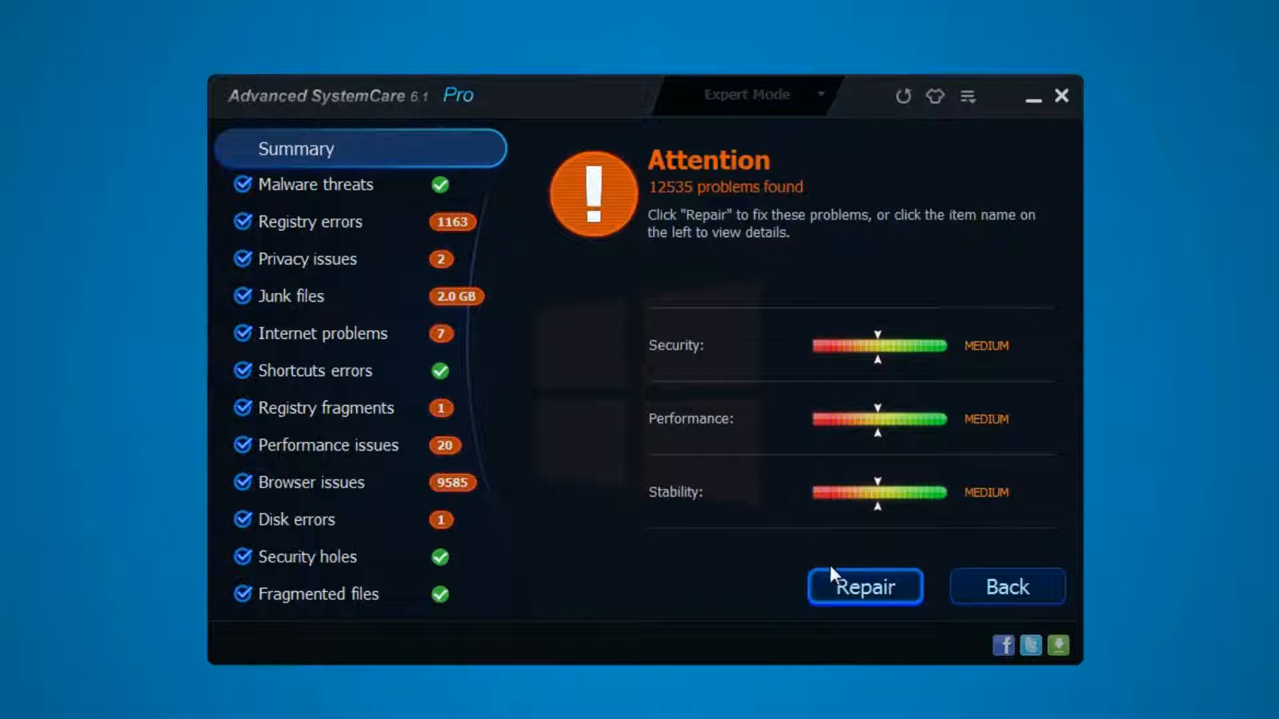
Repair all problems found, including 1,163 registry errors and 2.0 GB of junk files.
left_click(863, 586)
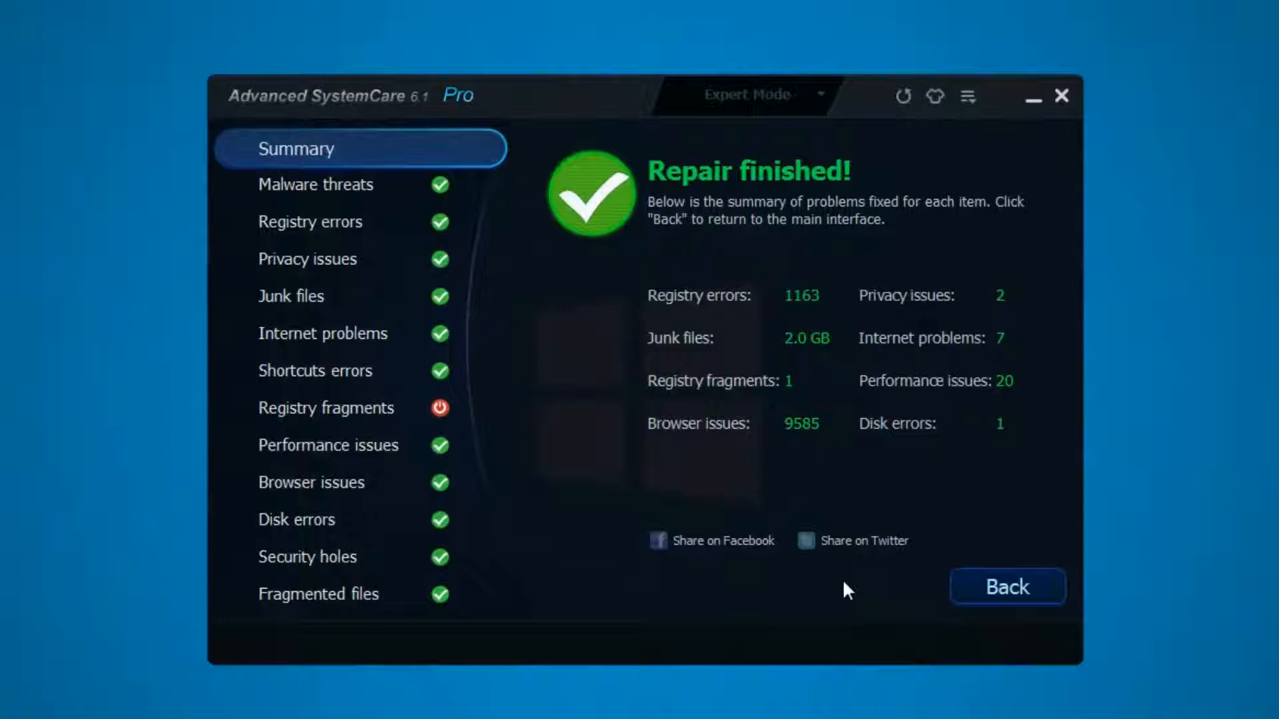
mouse_move(849, 408)
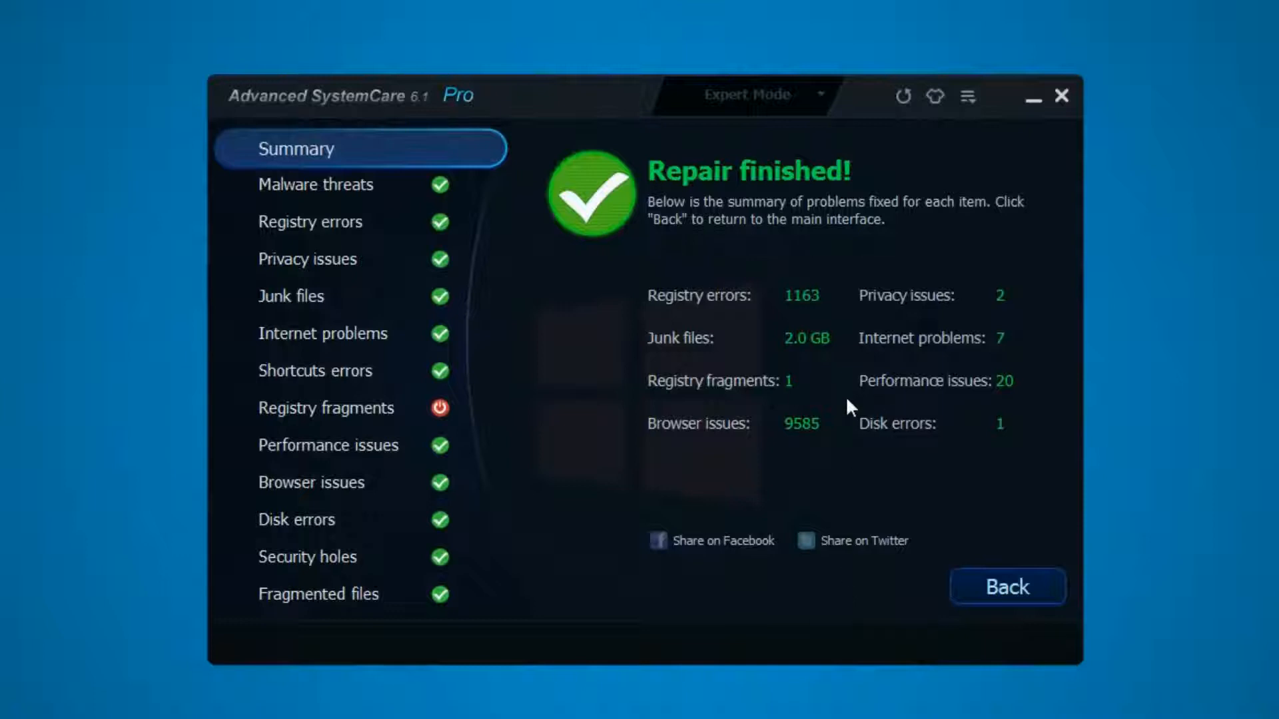
mouse_move(1008, 586)
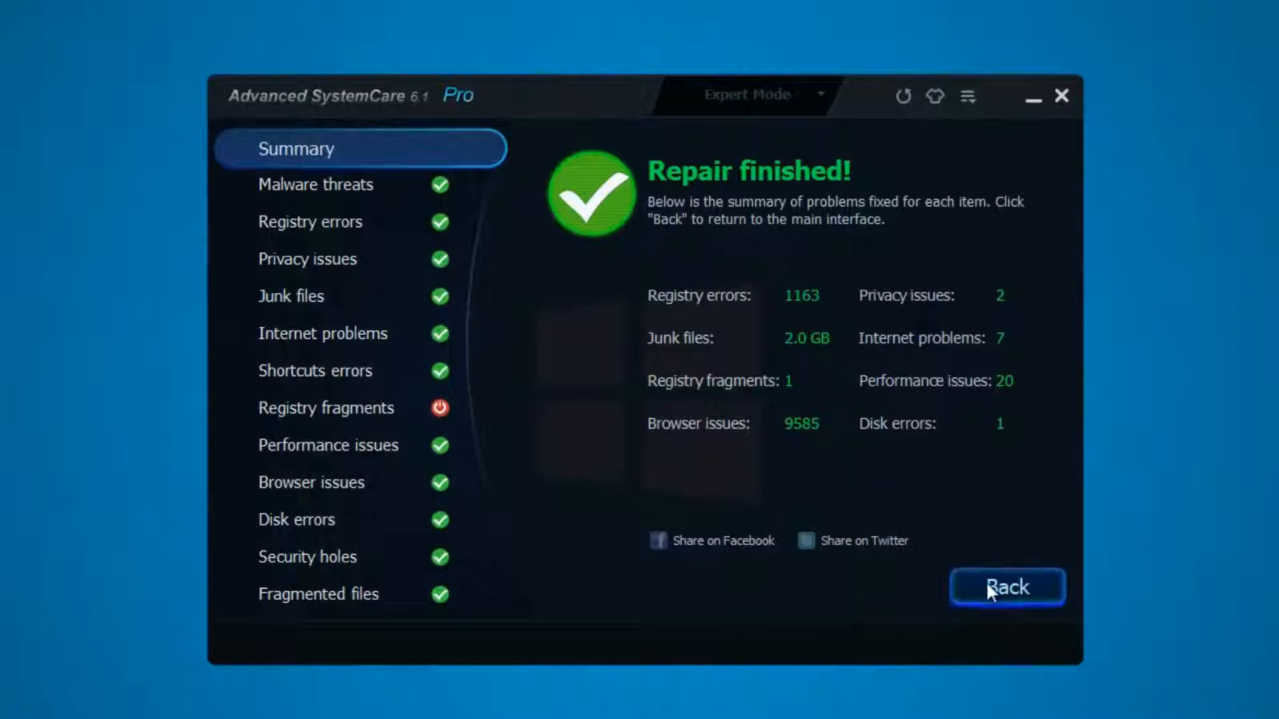
Return from the repair results to the main interface and browse the Toolbox utilities.
left_click(1007, 586)
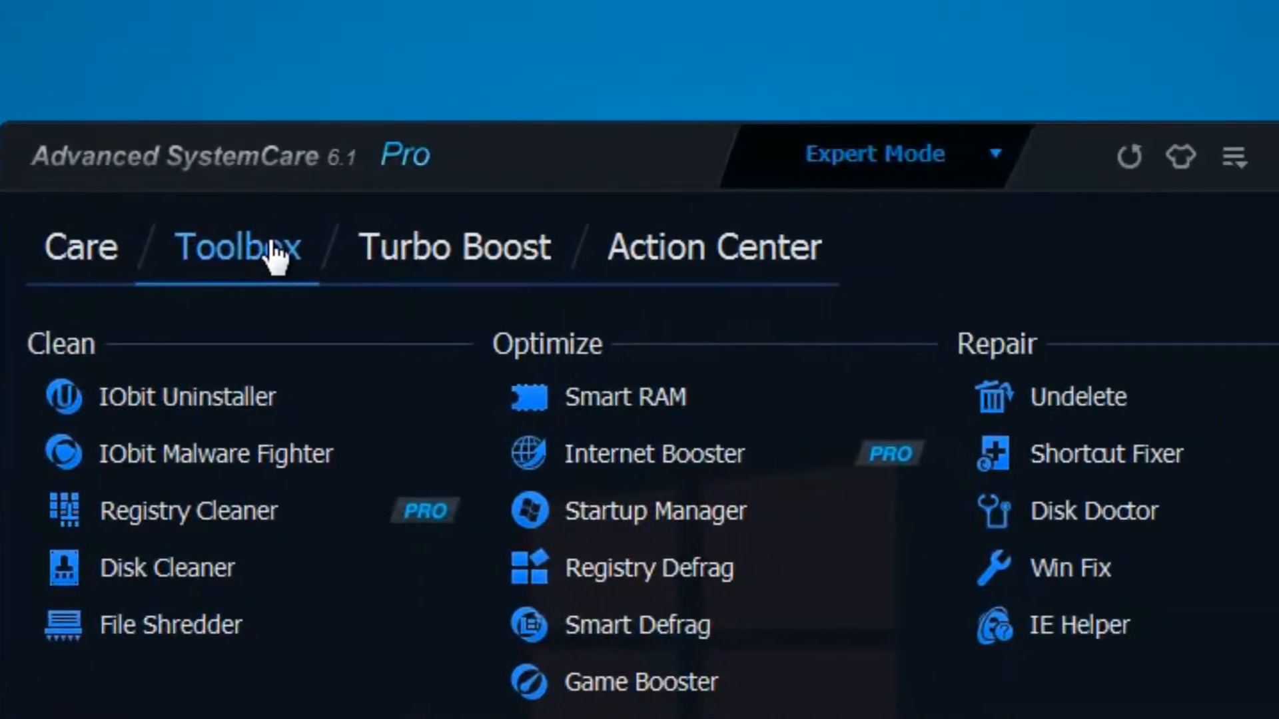
scroll("down", 3)
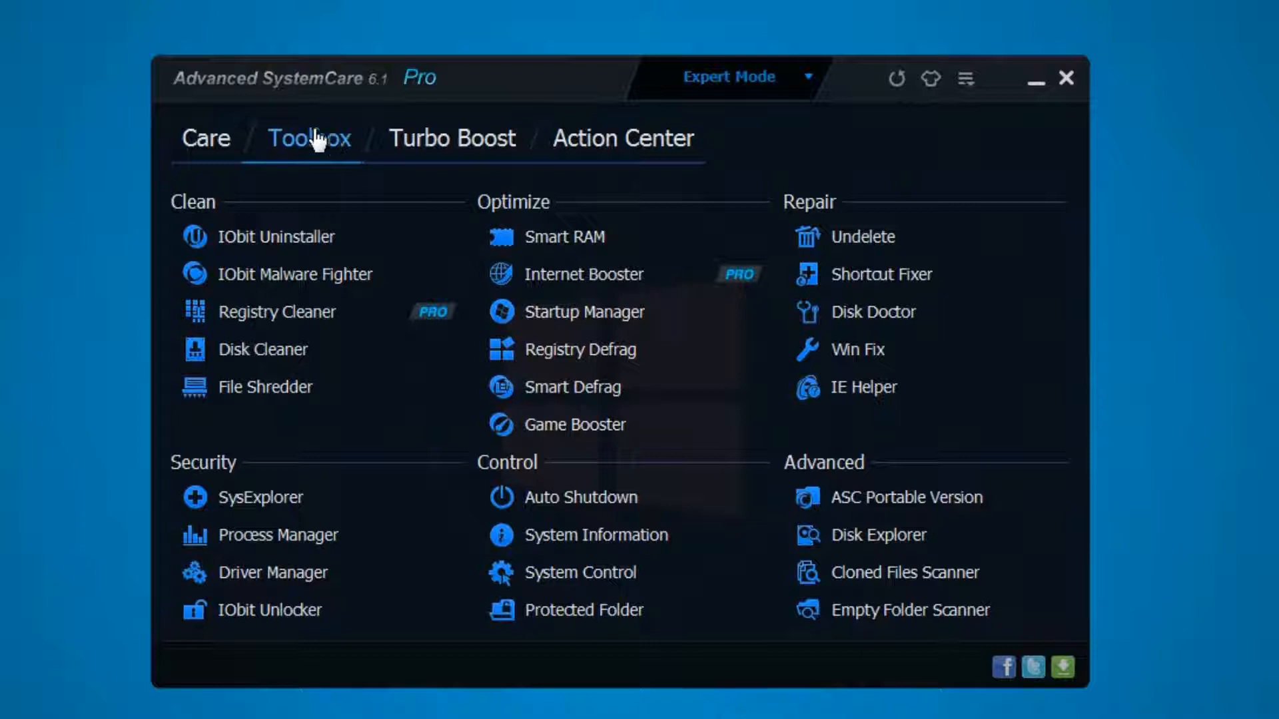
mouse_move(276, 238)
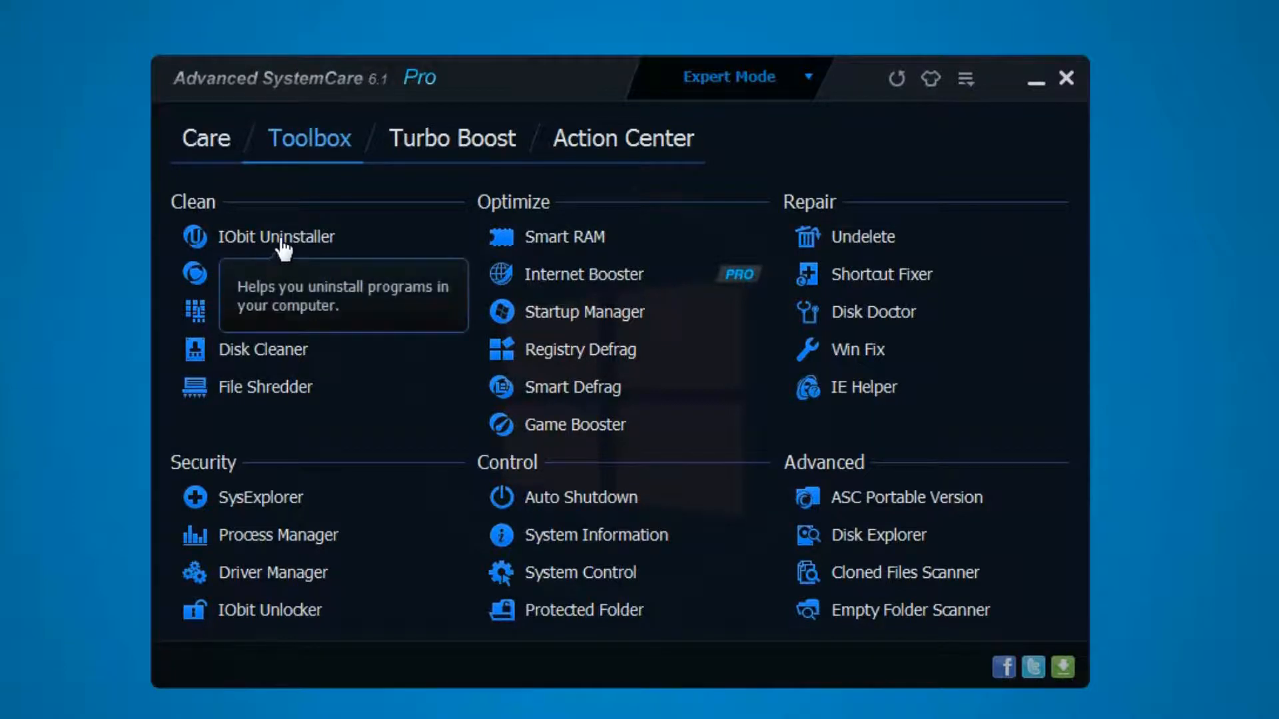
mouse_move(385, 215)
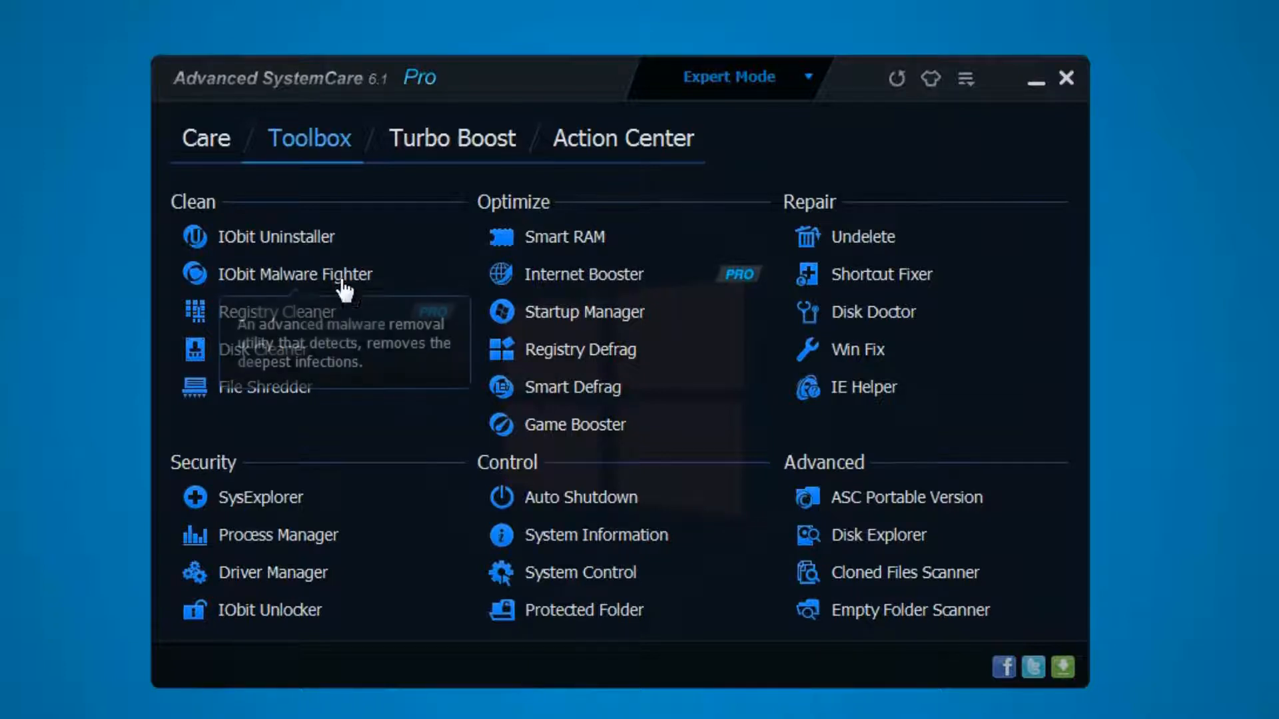
mouse_move(407, 398)
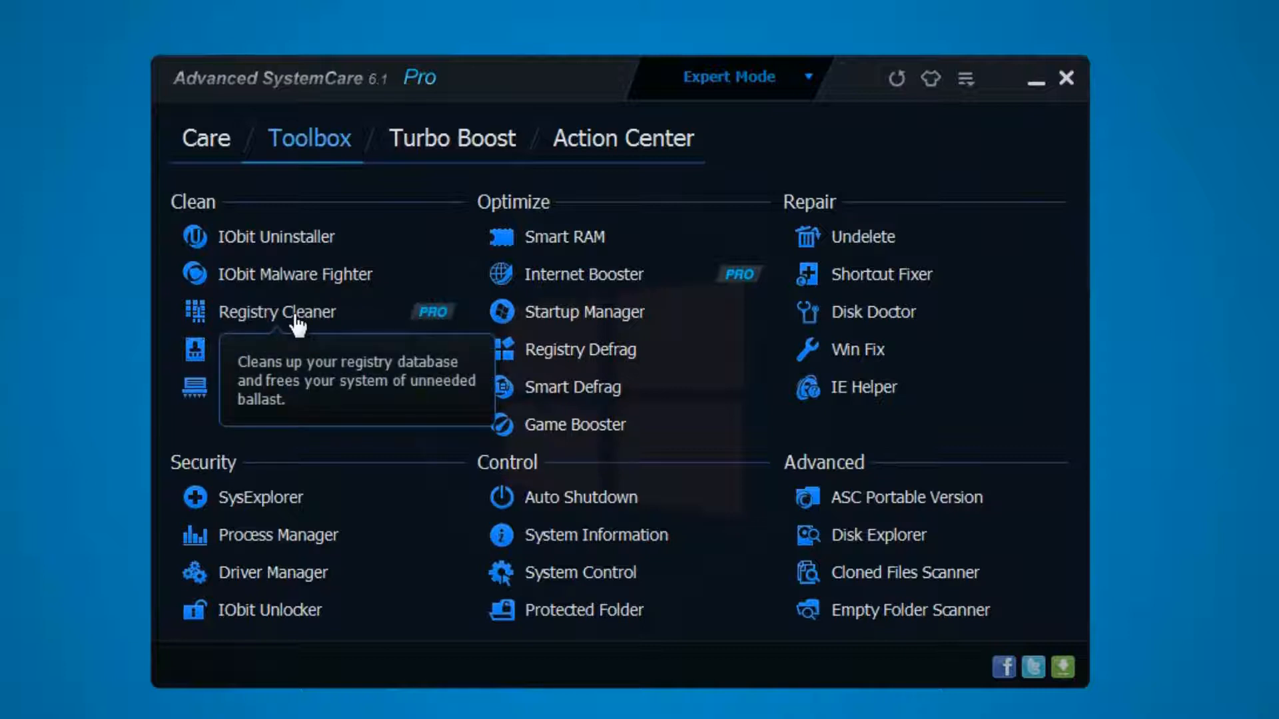
mouse_move(293, 349)
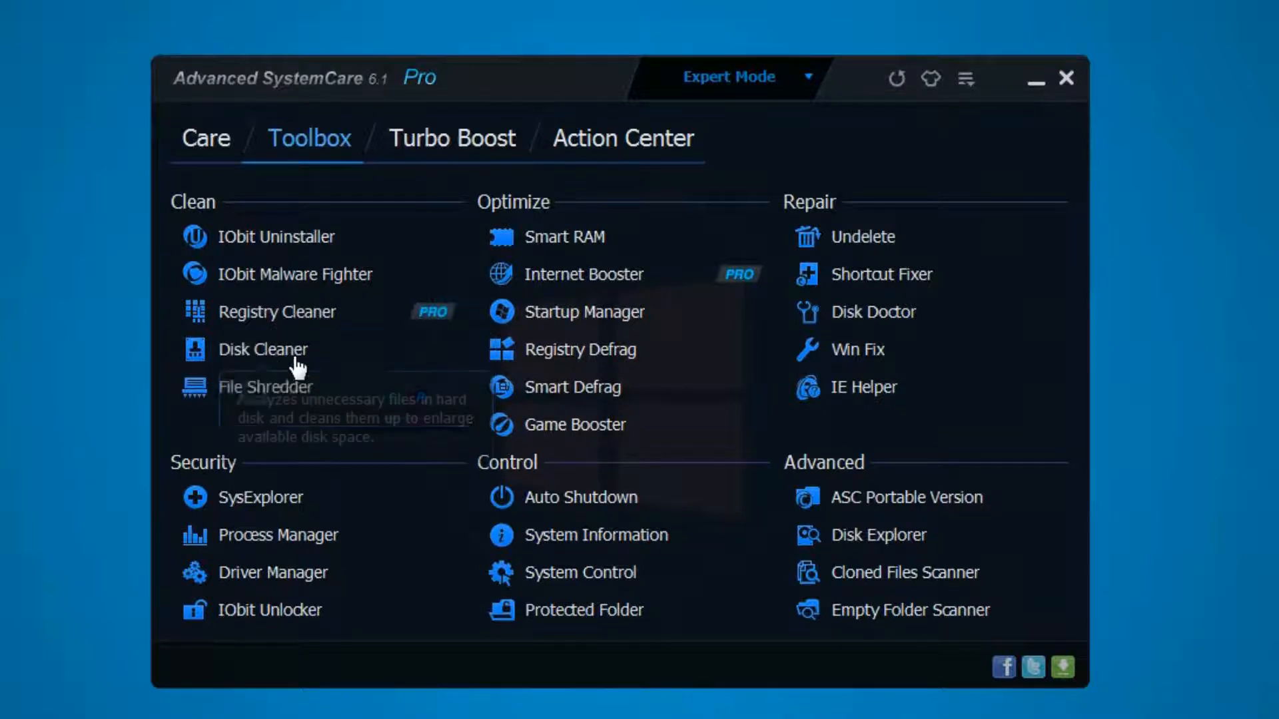
mouse_move(261, 369)
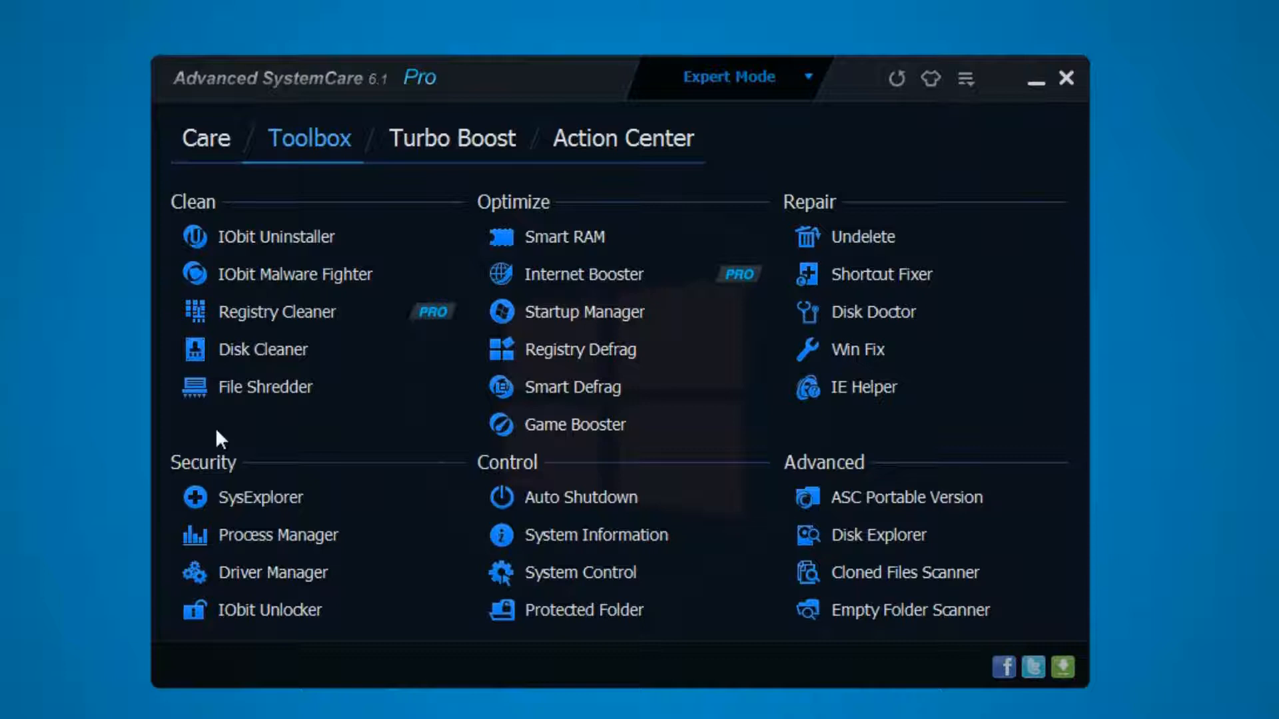
mouse_move(285, 409)
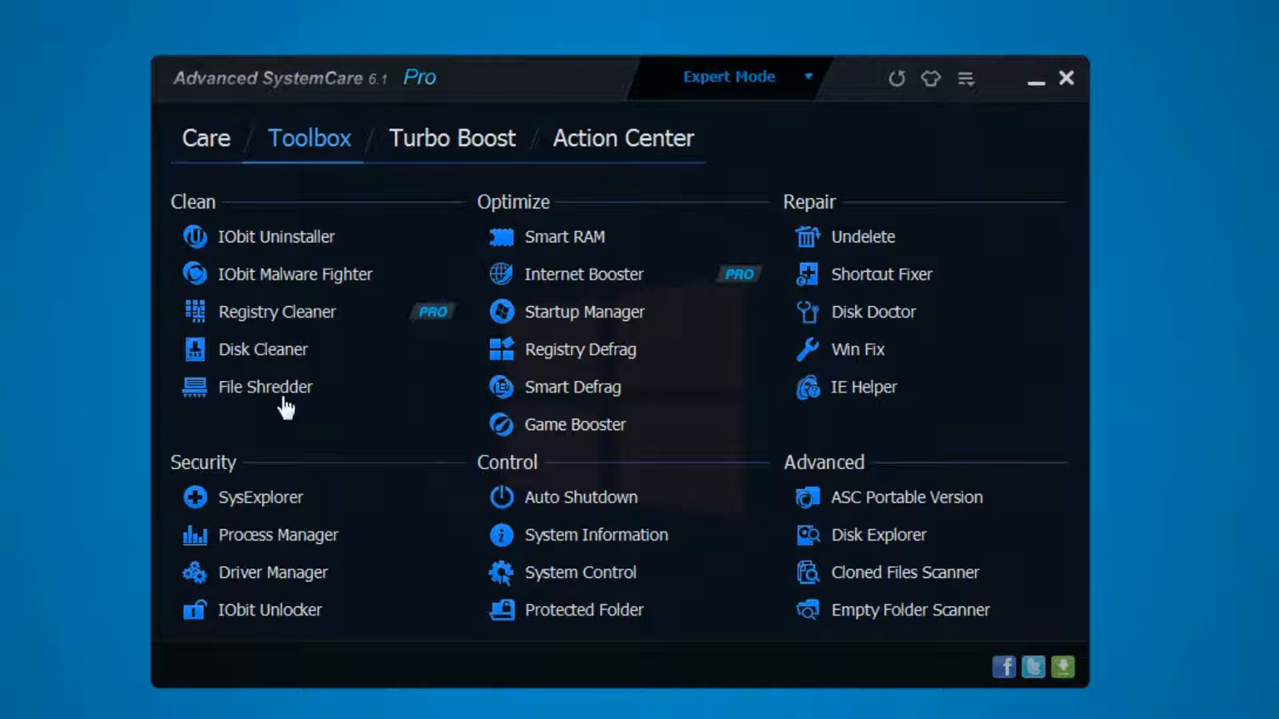
mouse_move(259, 434)
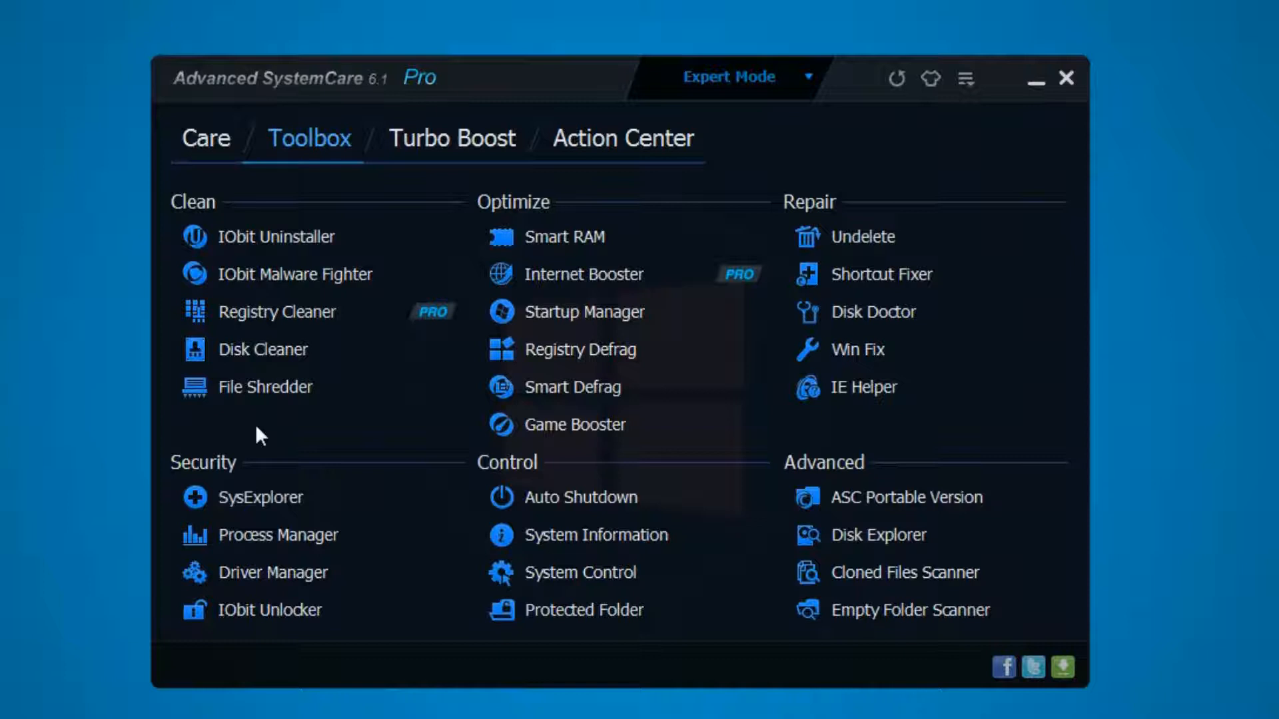
mouse_move(296, 429)
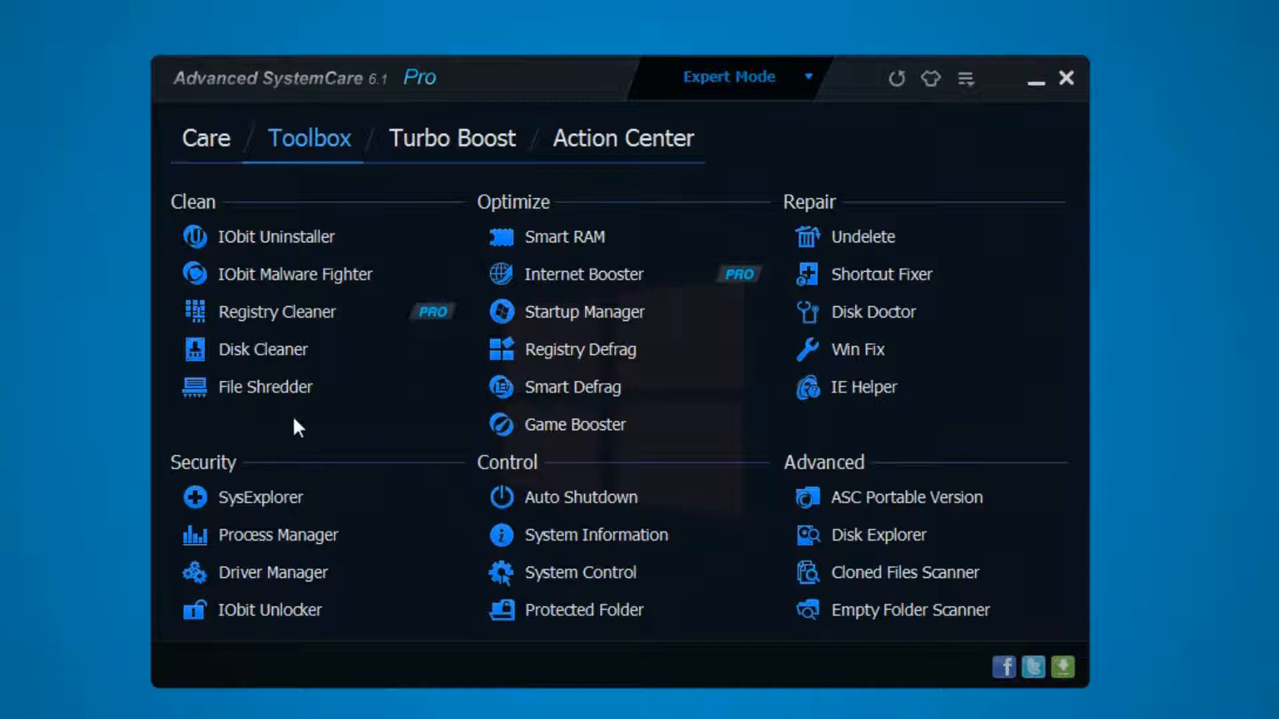
mouse_move(339, 431)
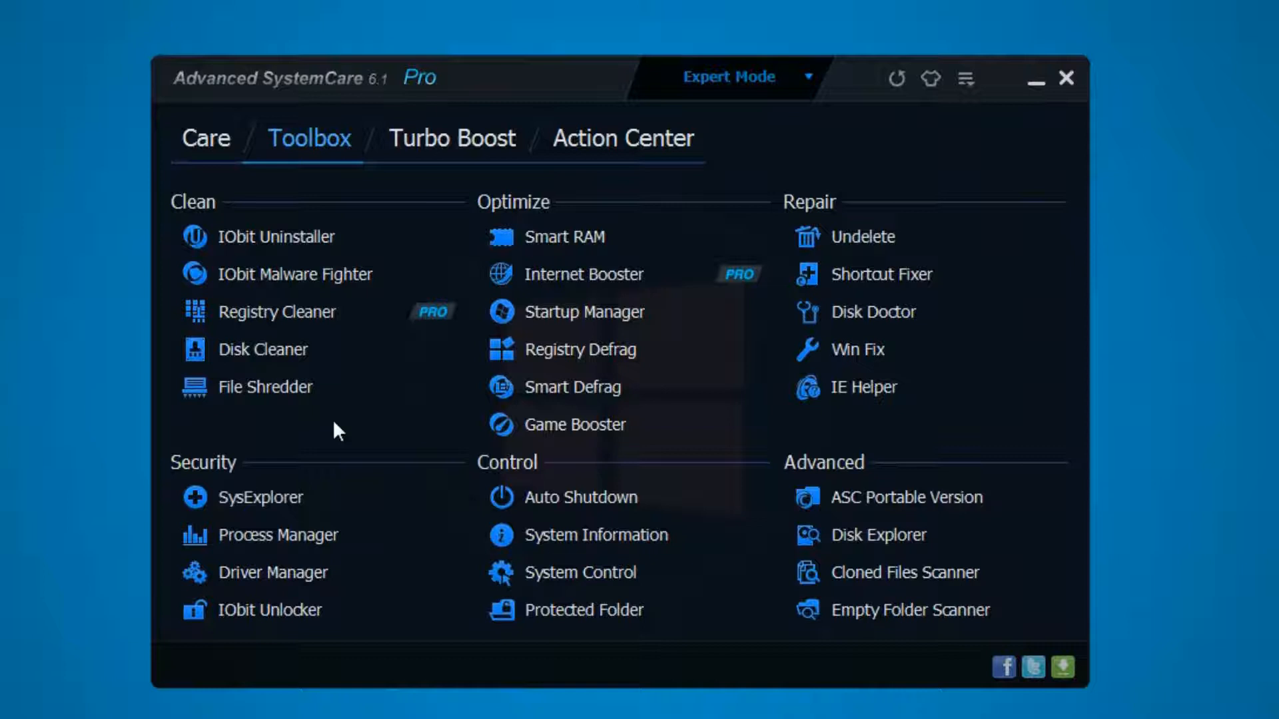
mouse_move(588, 241)
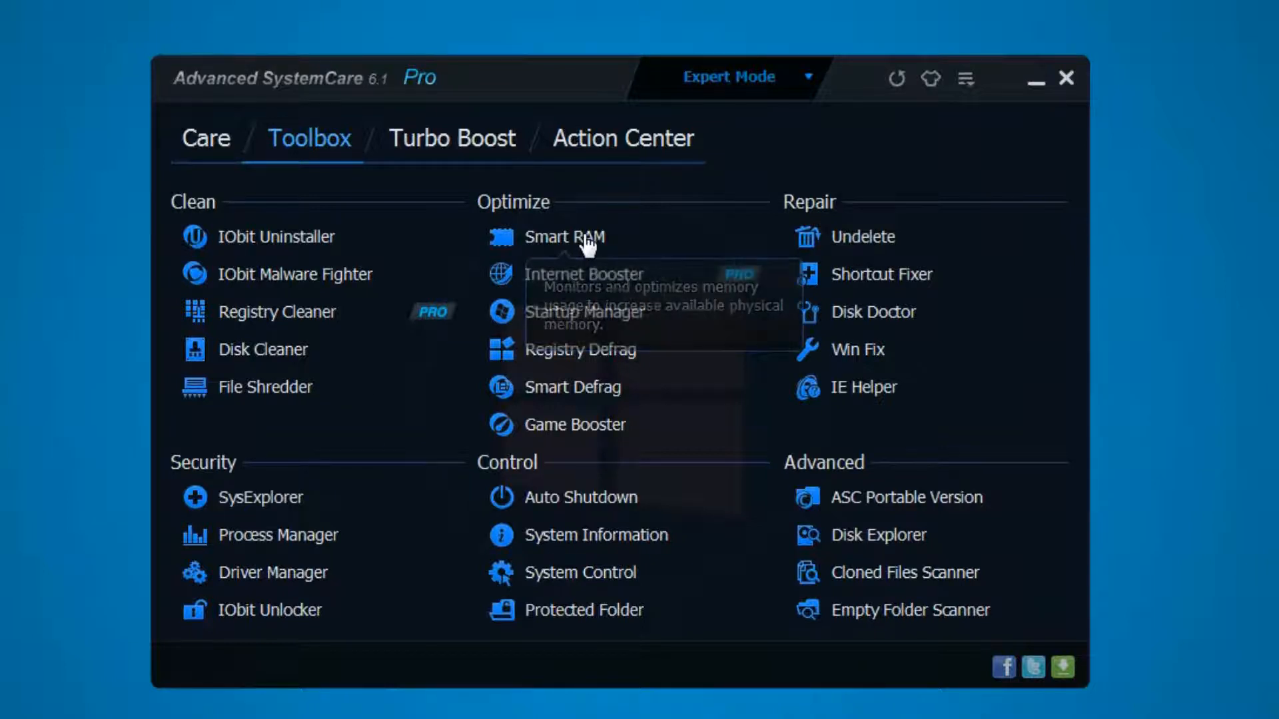
Launch Smart RAM, recycle unused memory, then close it back to the Toolbox.
left_click(565, 238)
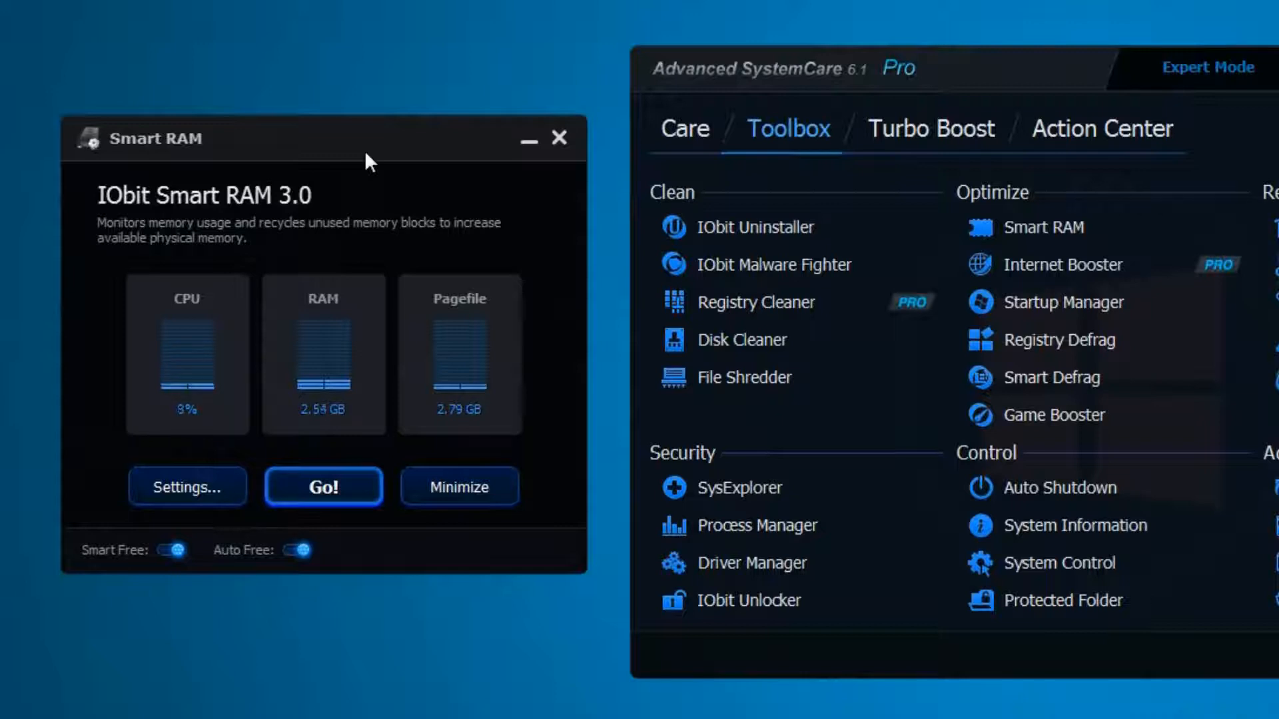
mouse_move(273, 543)
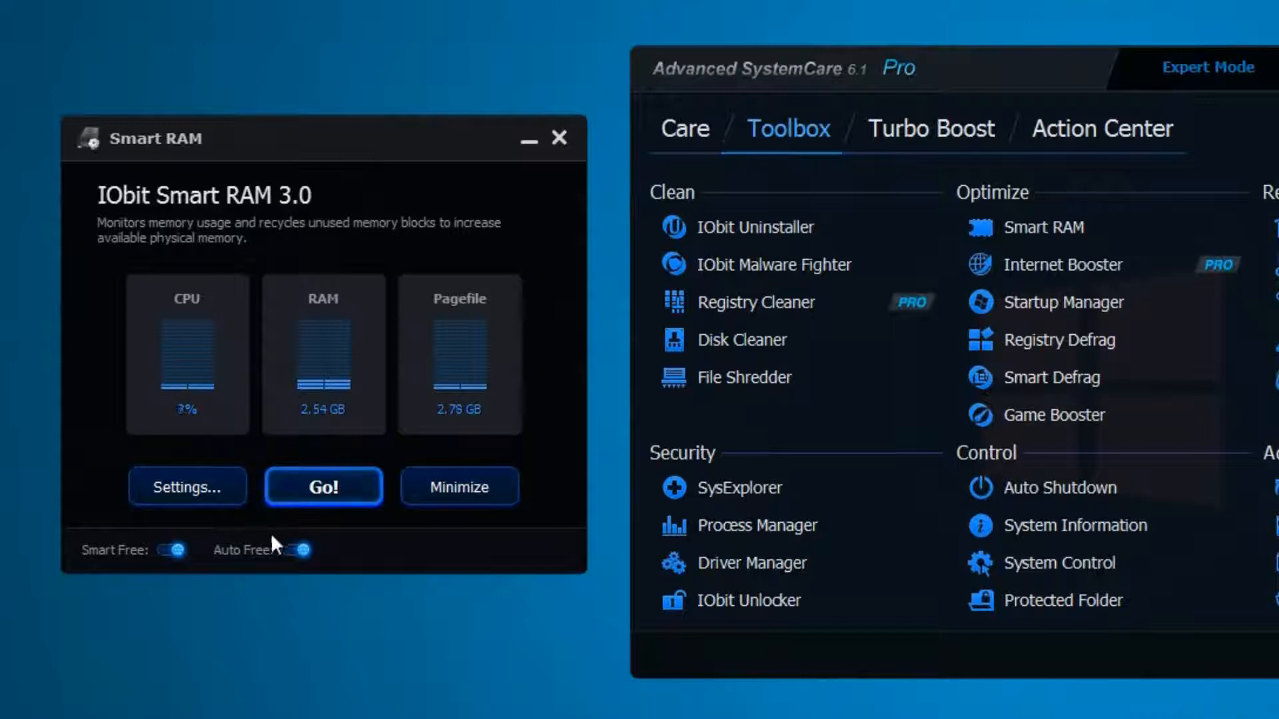
left_click(322, 487)
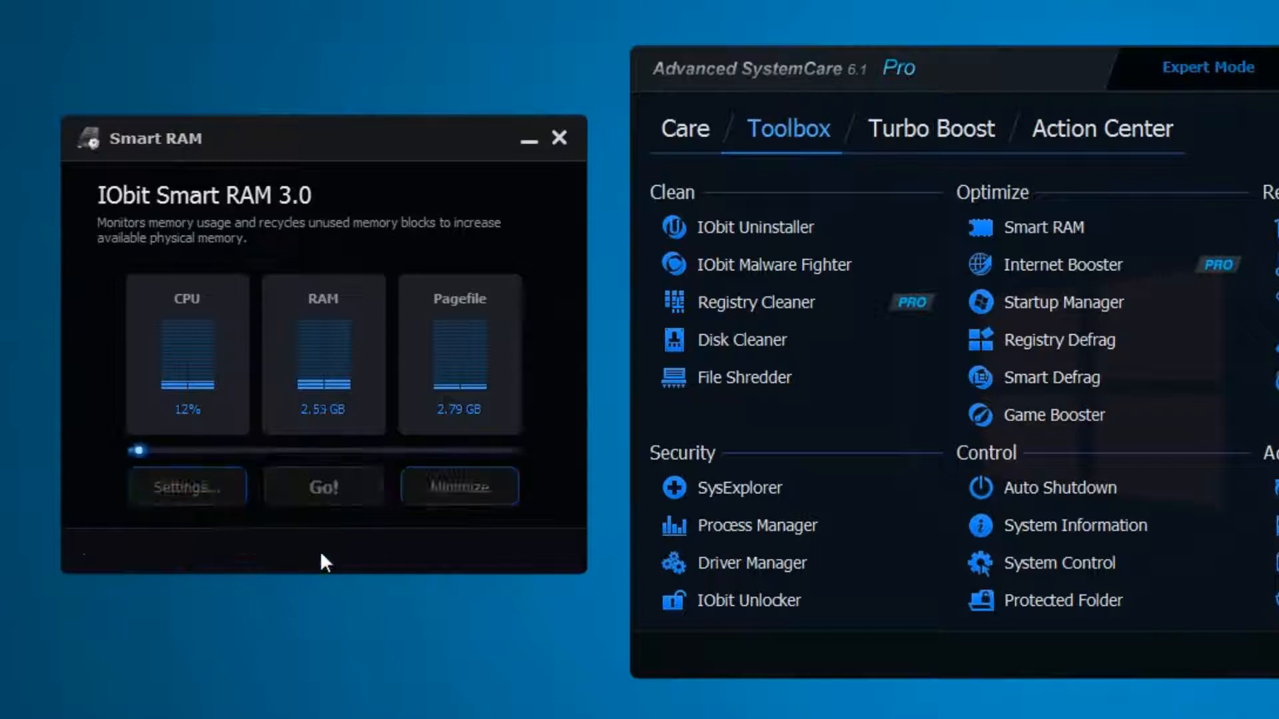
left_click(559, 137)
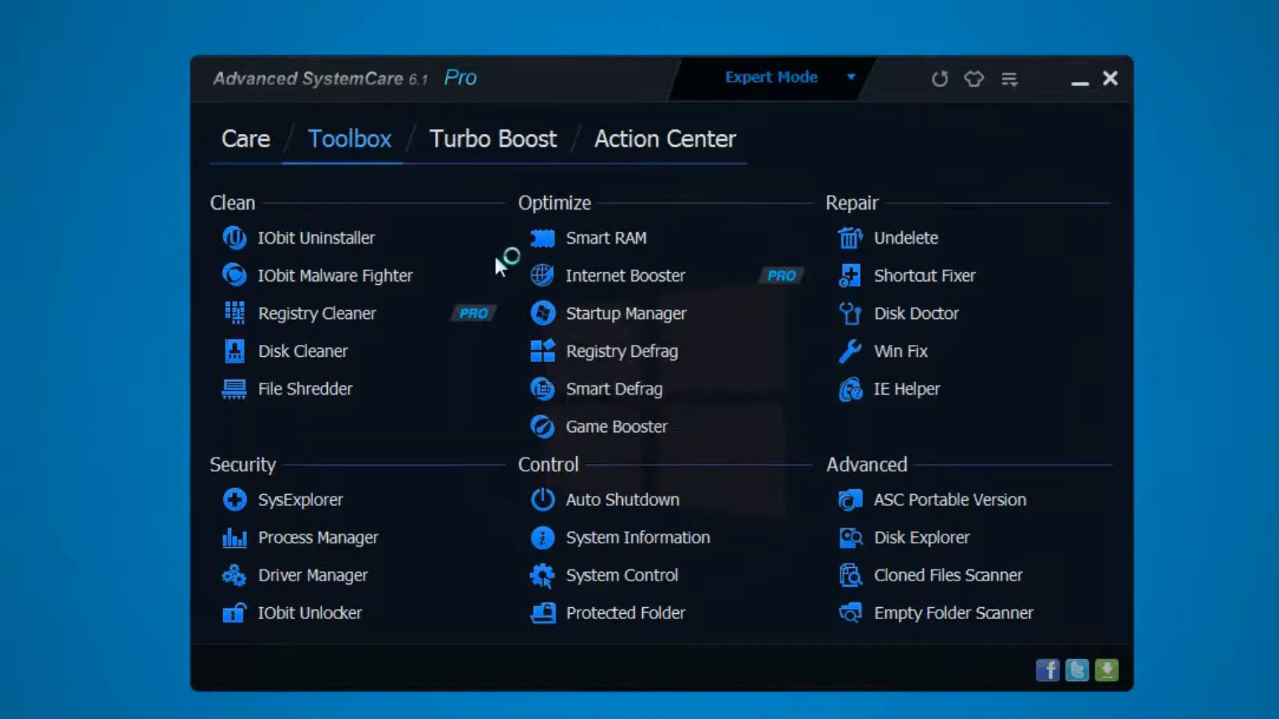
Launch Startup Manager maximized and check the first item's Operation options.
left_click(626, 313)
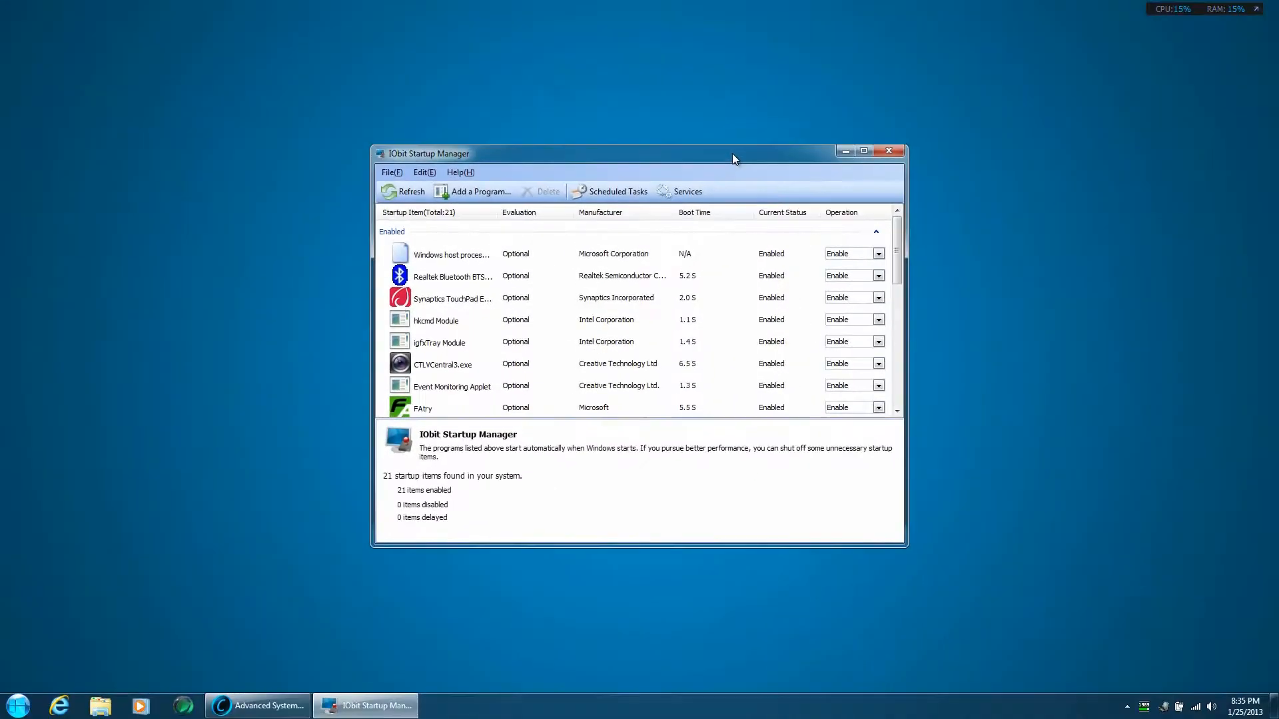
left_click(863, 151)
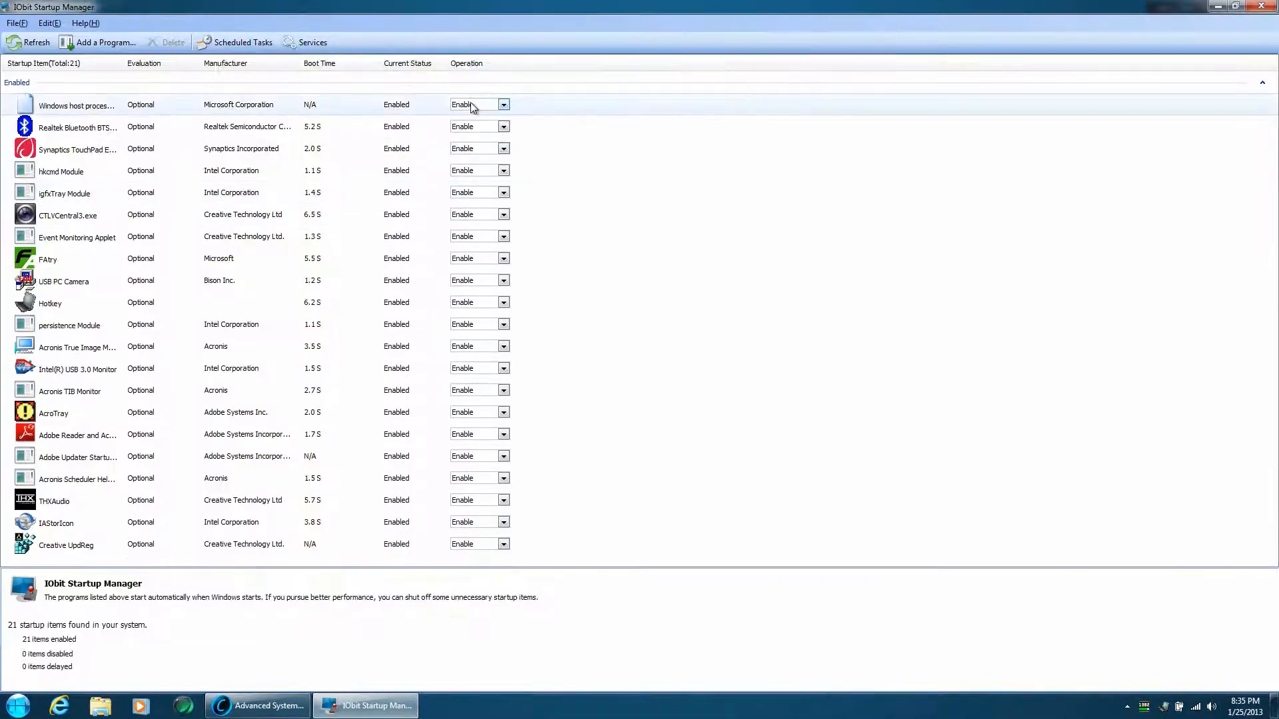
left_click(503, 104)
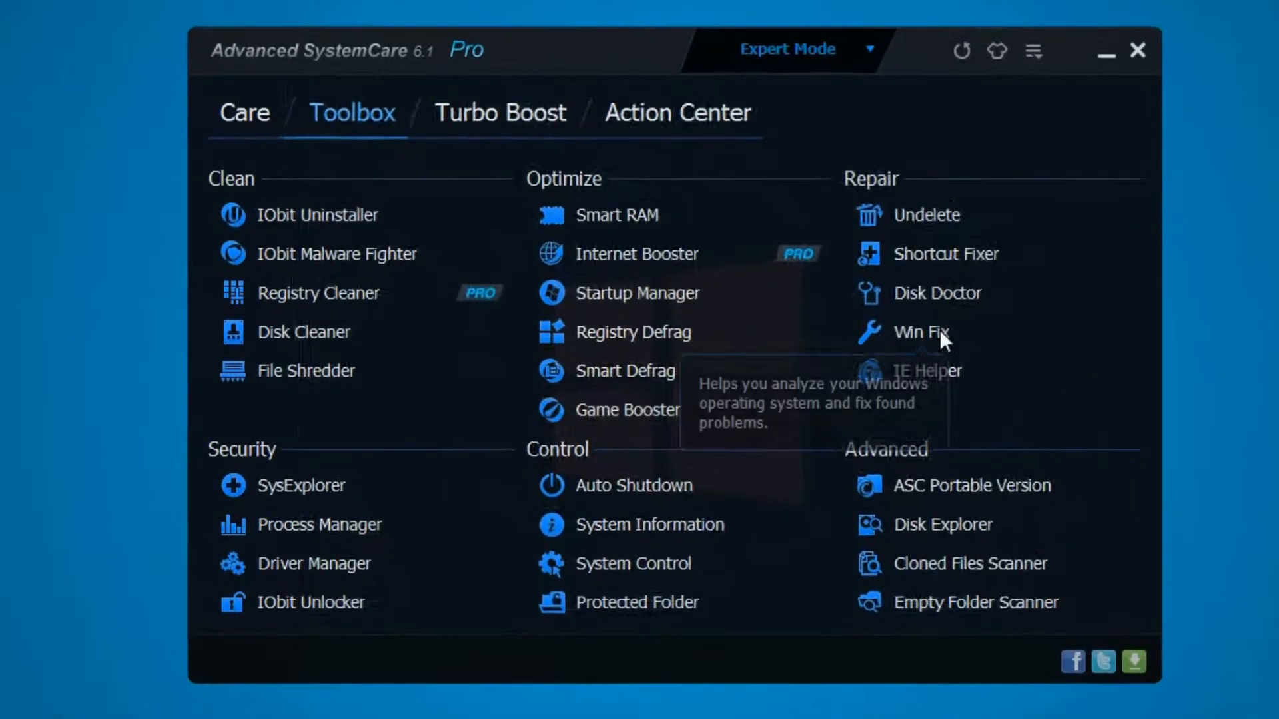
Run Win Fix's General Fix scan and acknowledge that no problems were found.
left_click(921, 332)
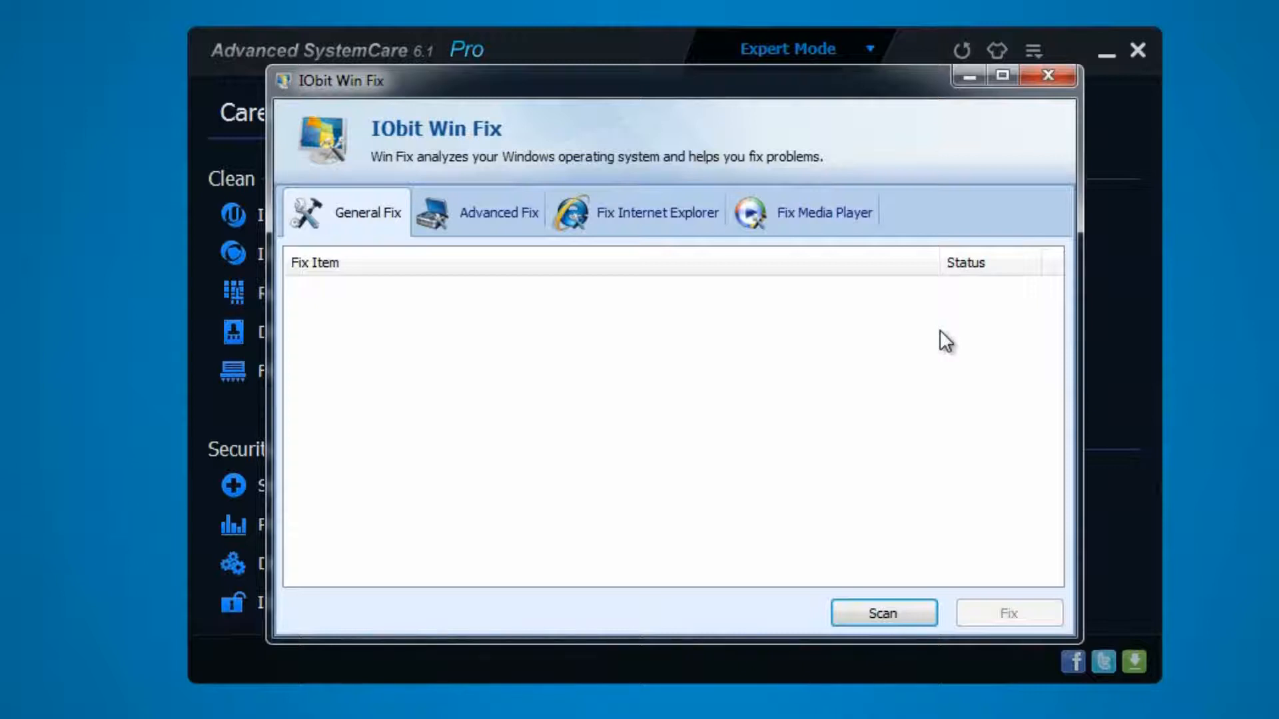
left_click(882, 613)
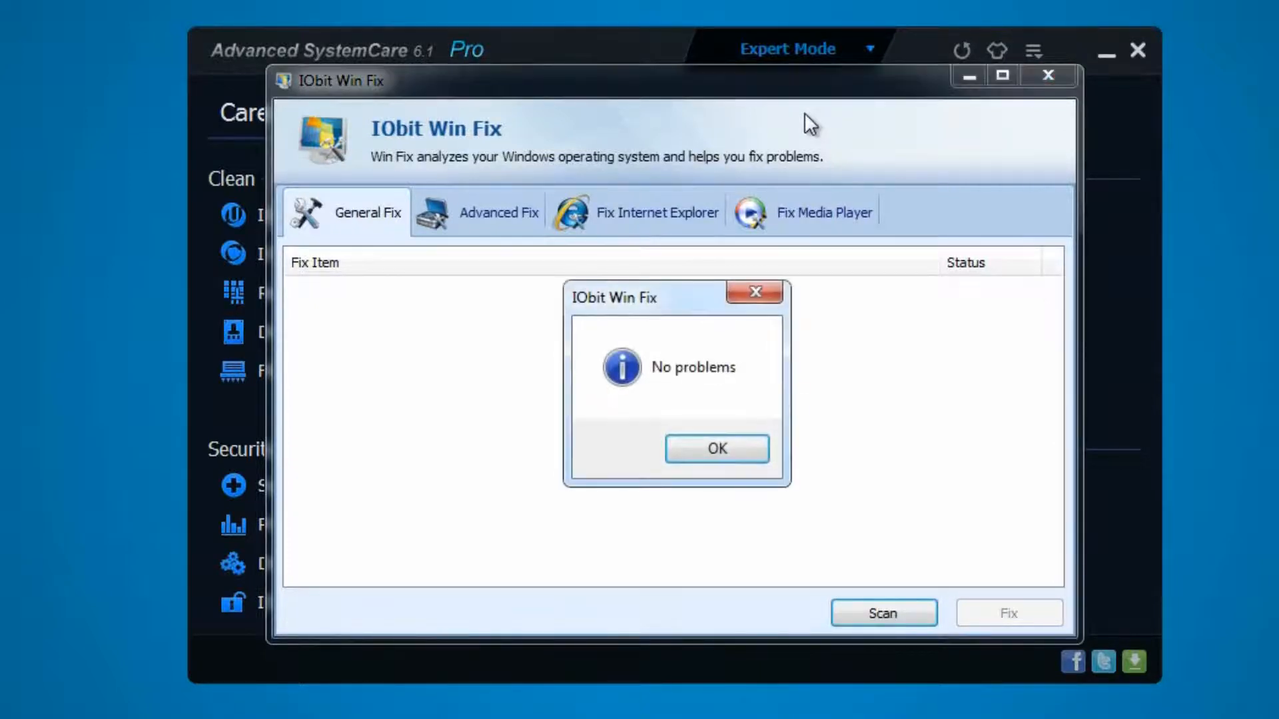
left_click(715, 449)
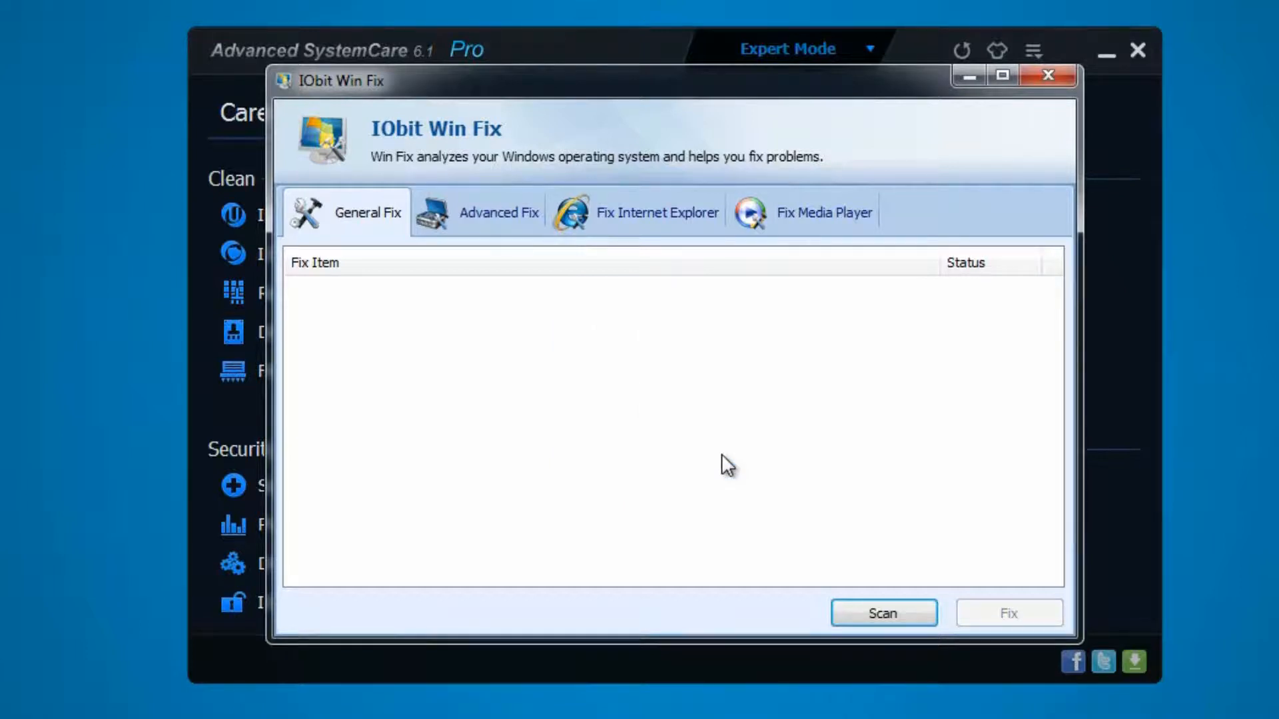
left_click(1049, 74)
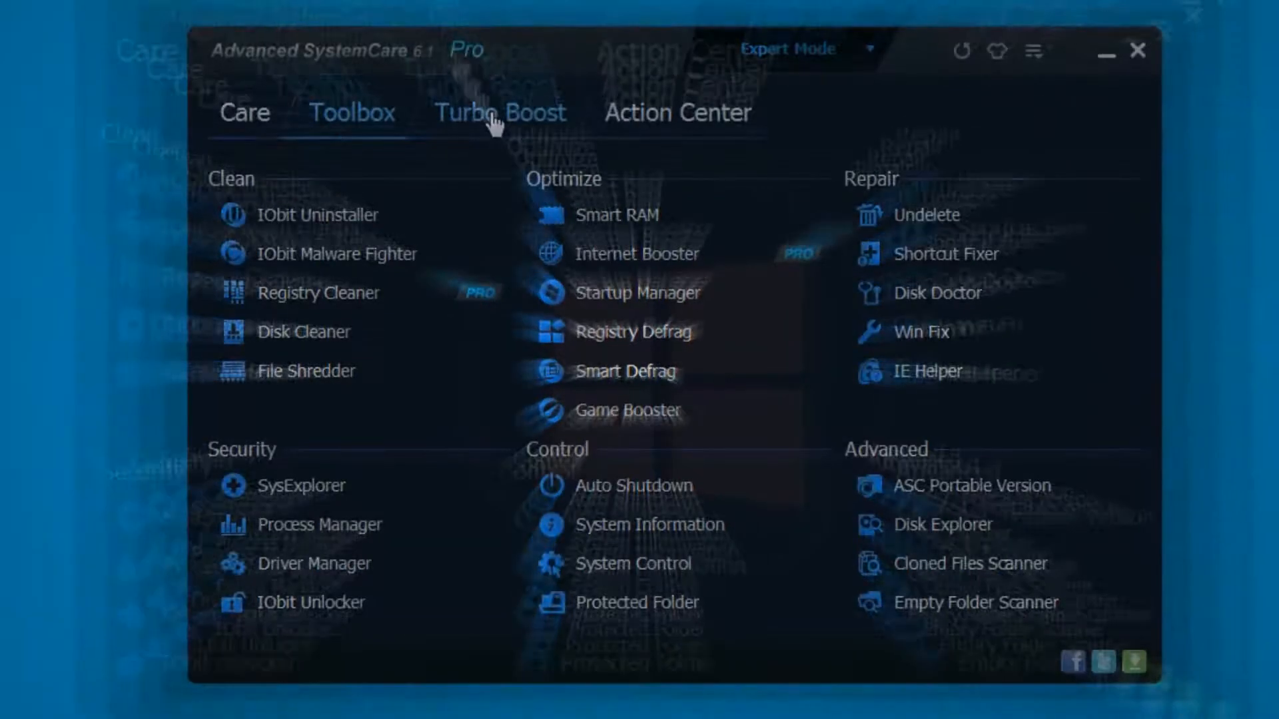
Start Turbo Boost in Game Mode and continue to the system services step.
left_click(499, 112)
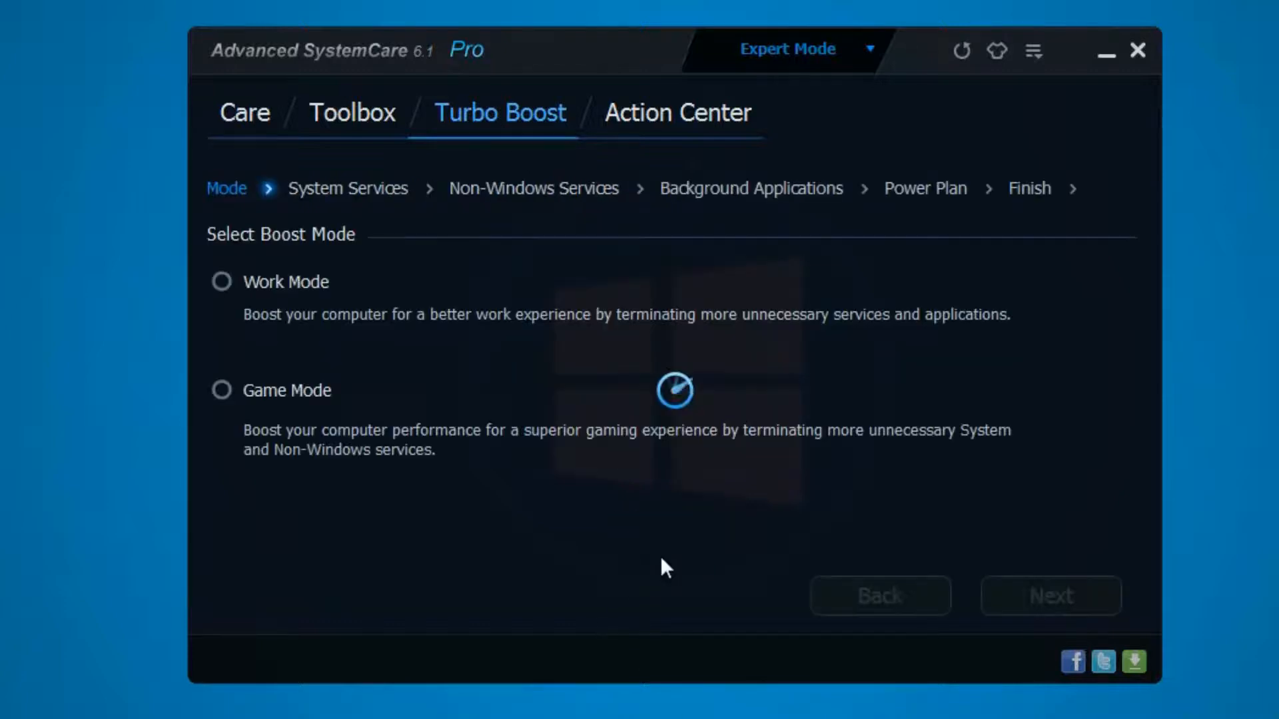
left_click(220, 391)
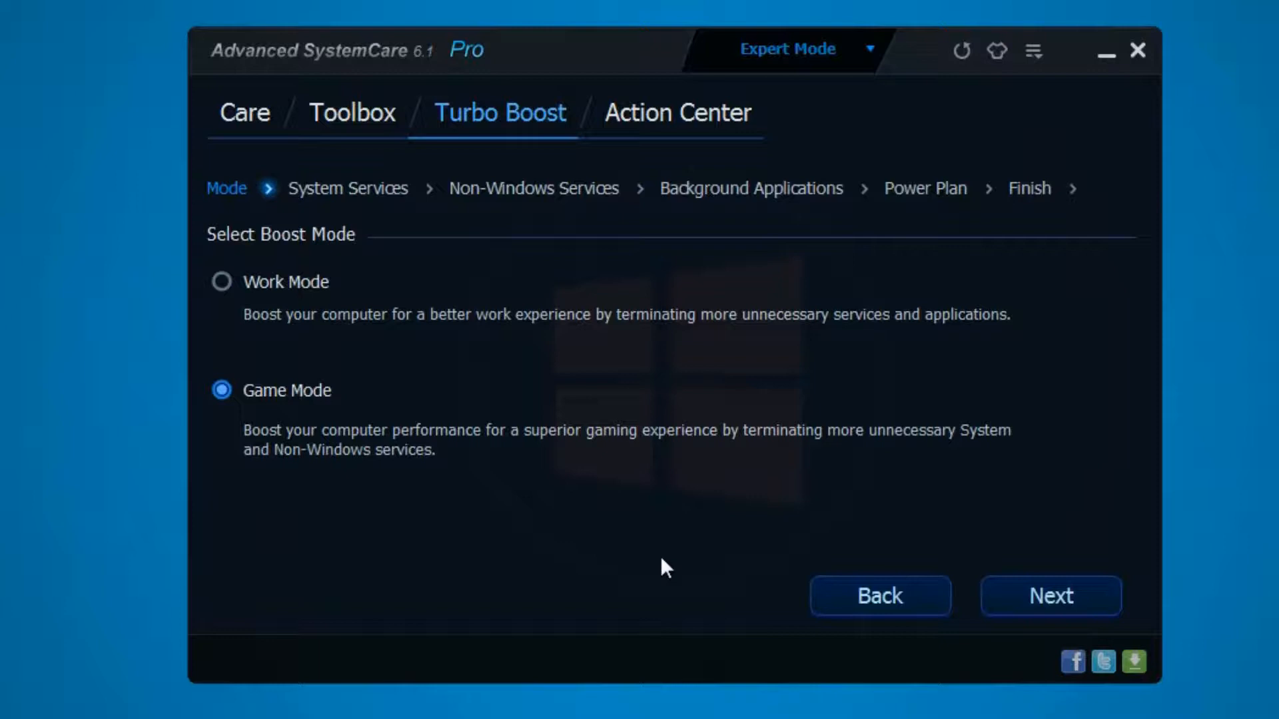
left_click(1051, 597)
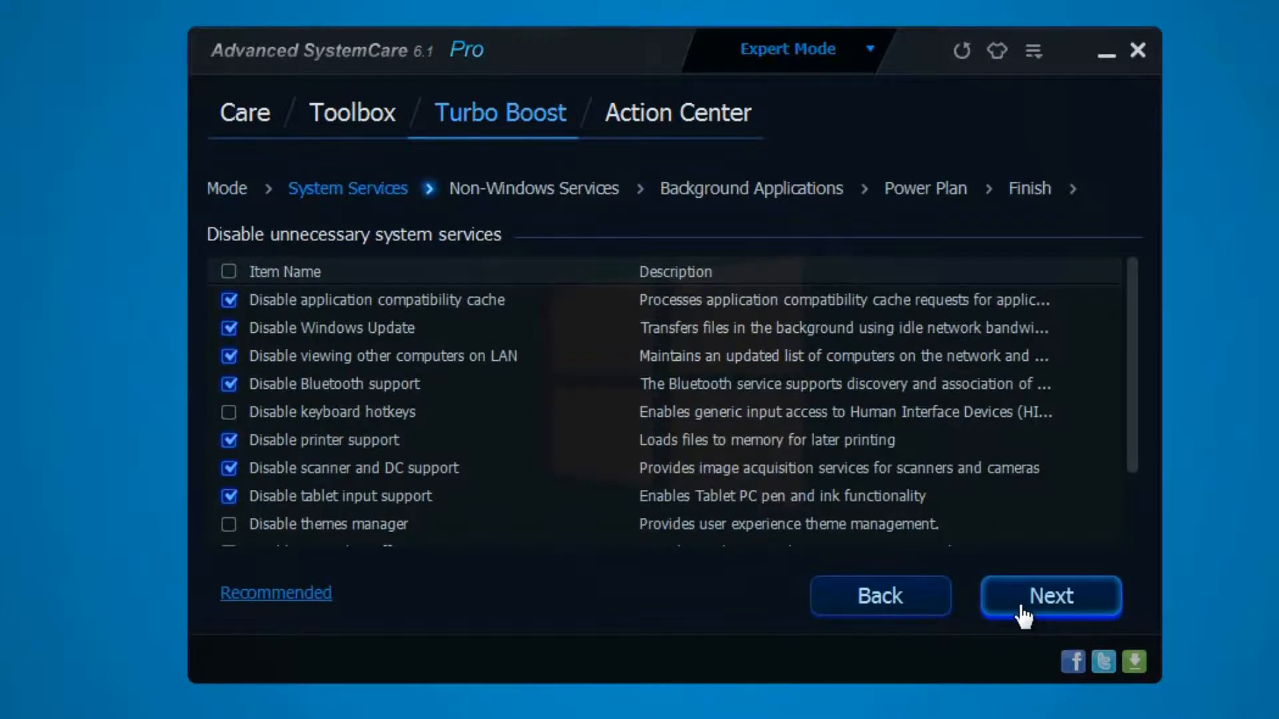
mouse_move(453, 567)
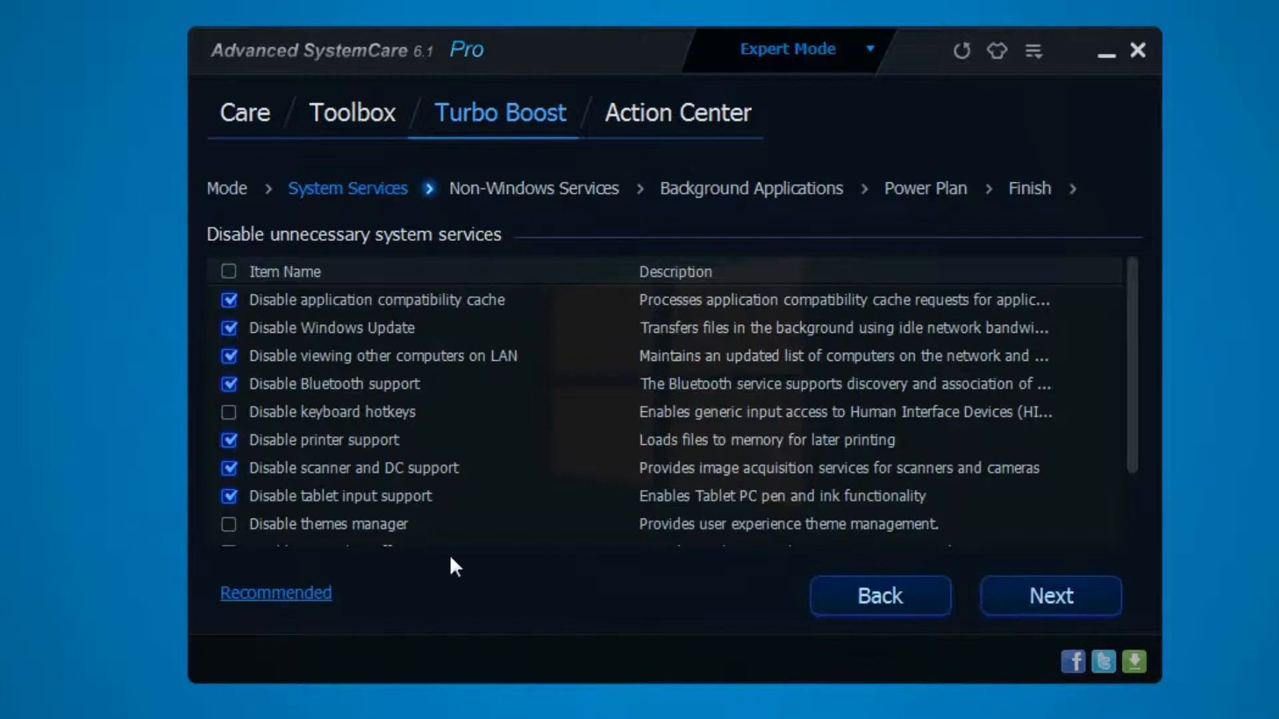
Accept the proposed system and non-Windows services to disable, reaching background applications.
left_click(1051, 597)
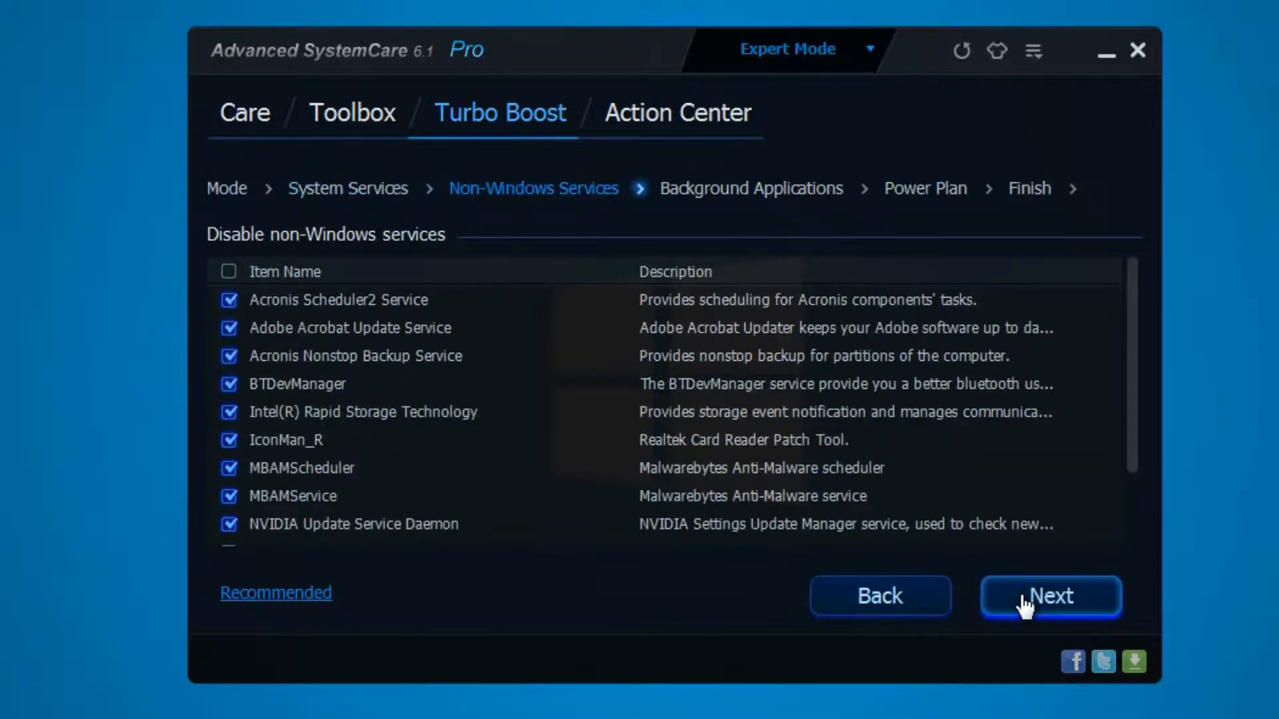
mouse_move(395, 607)
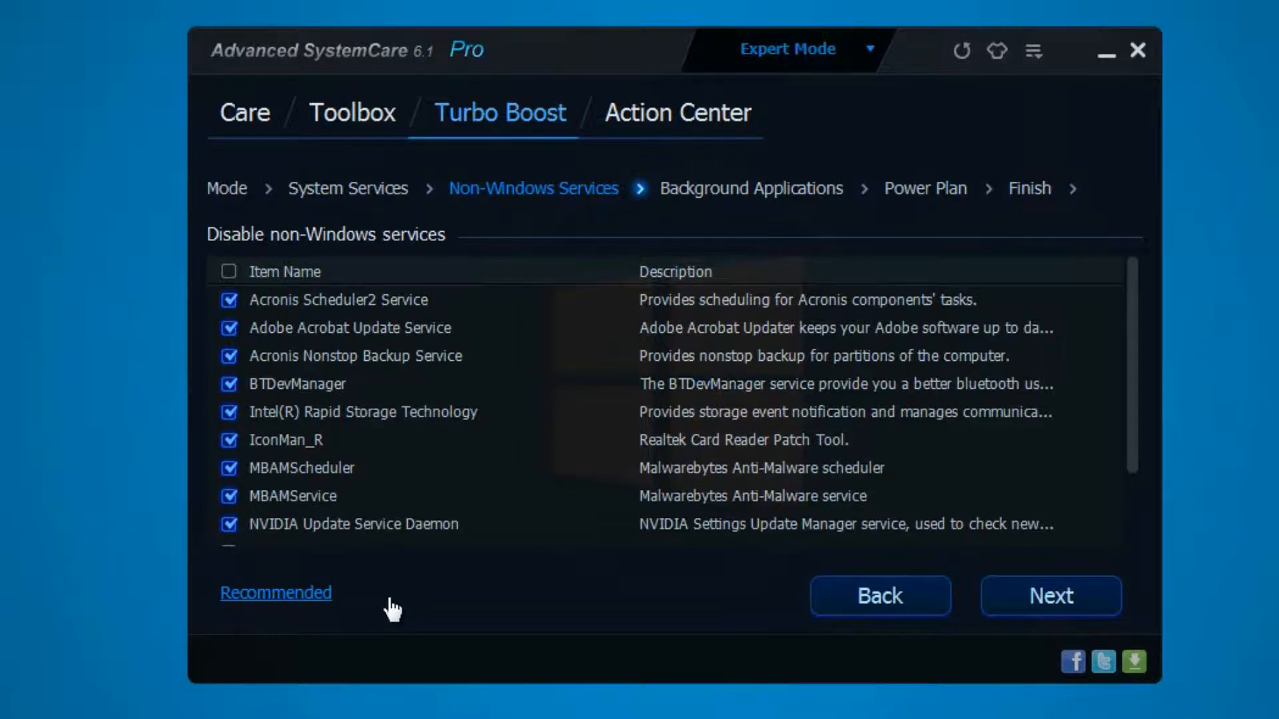
mouse_move(405, 607)
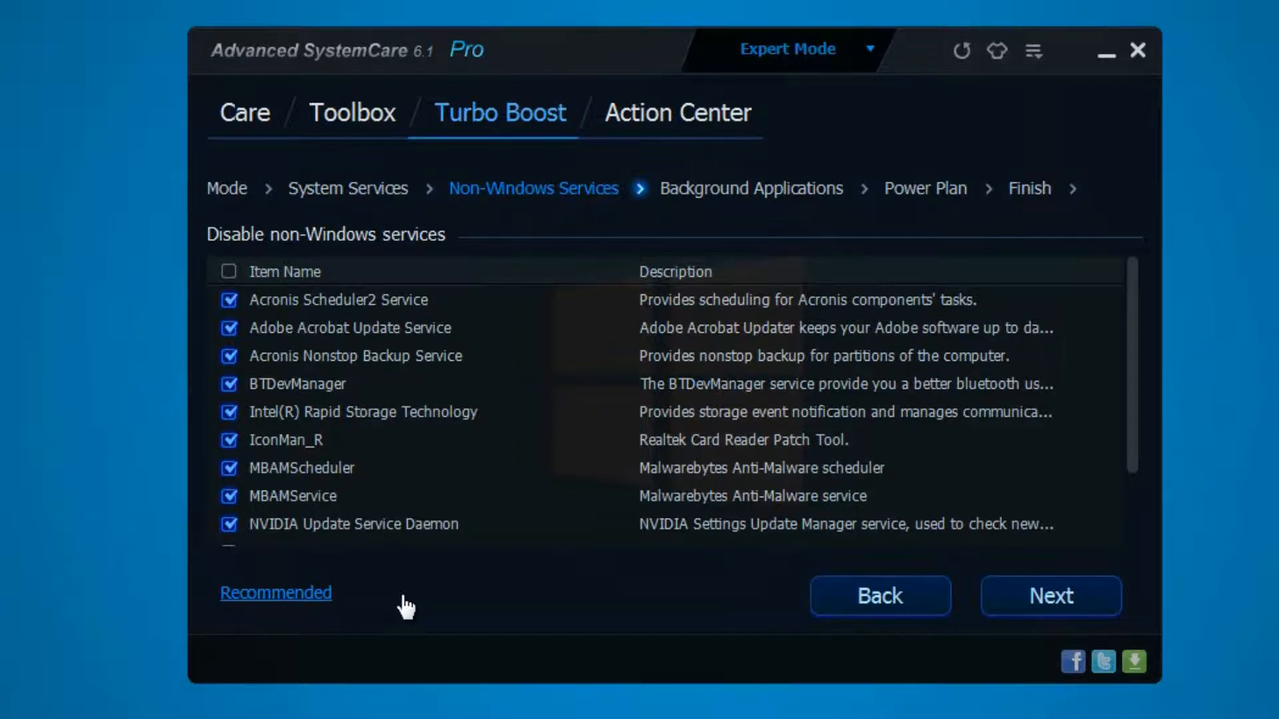
mouse_move(500, 586)
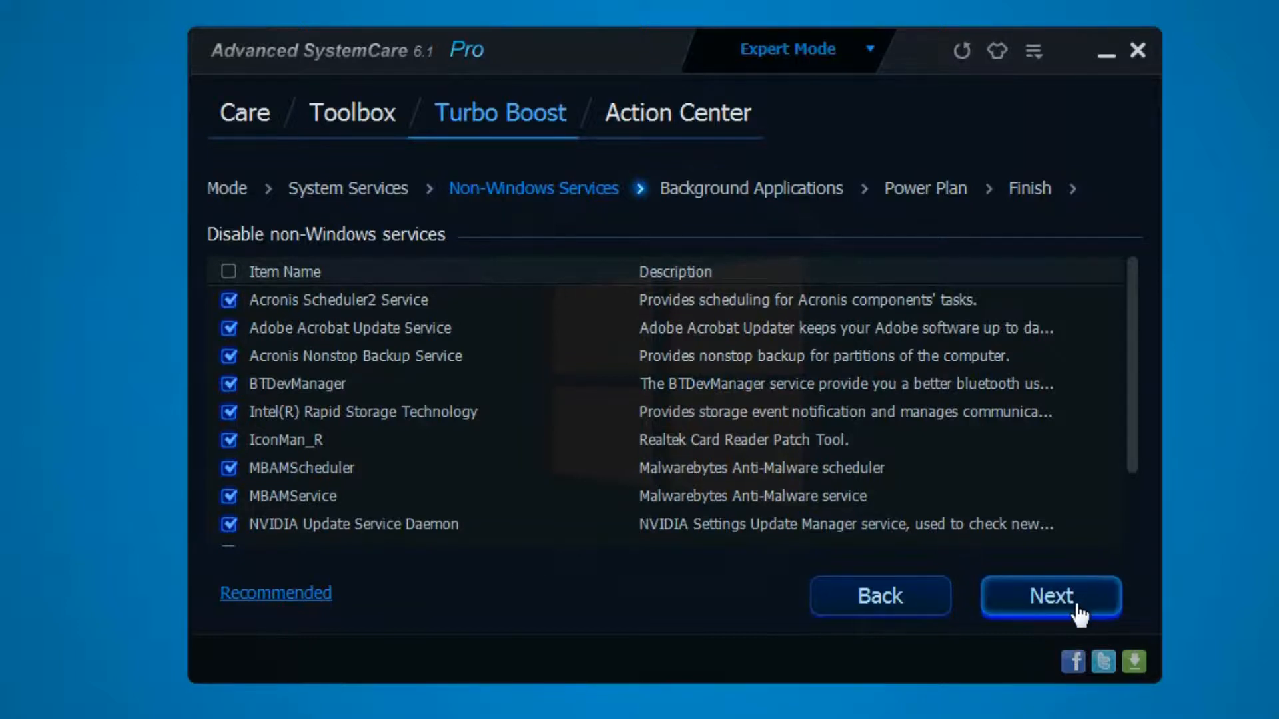
left_click(1051, 597)
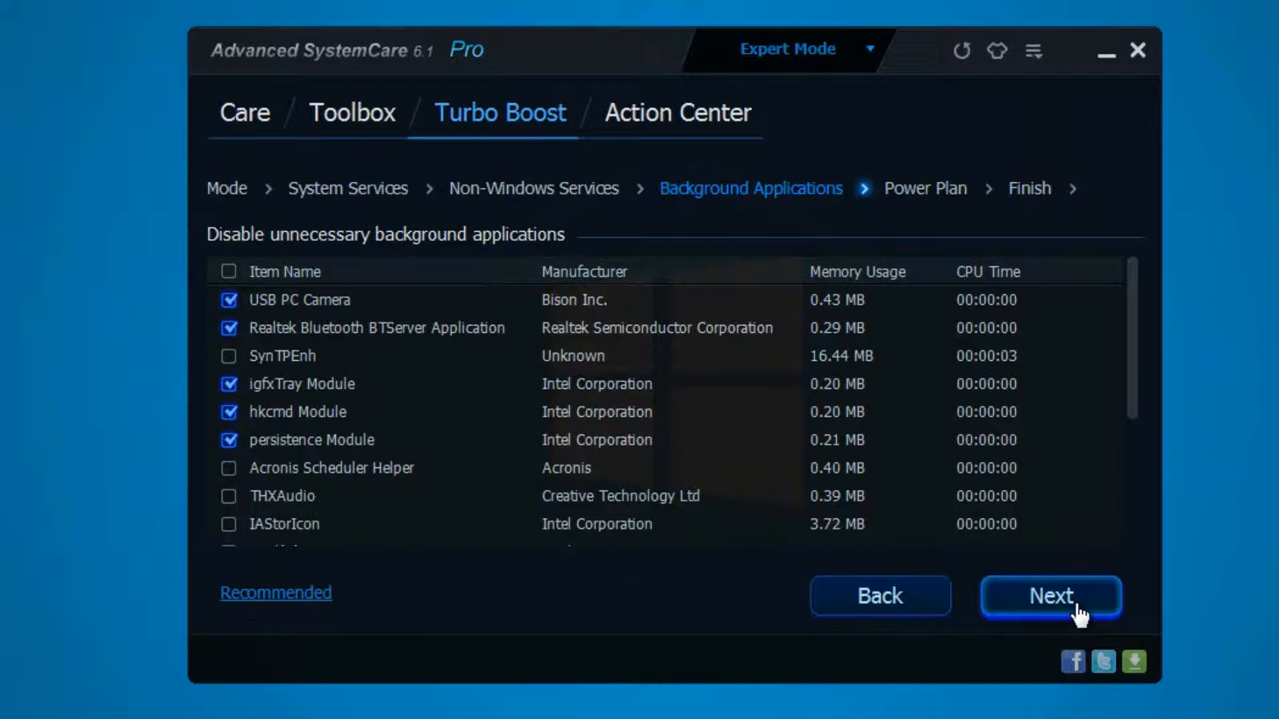
Accept the background application choices and advance Turbo Boost to the Power Plan step.
left_click(1051, 597)
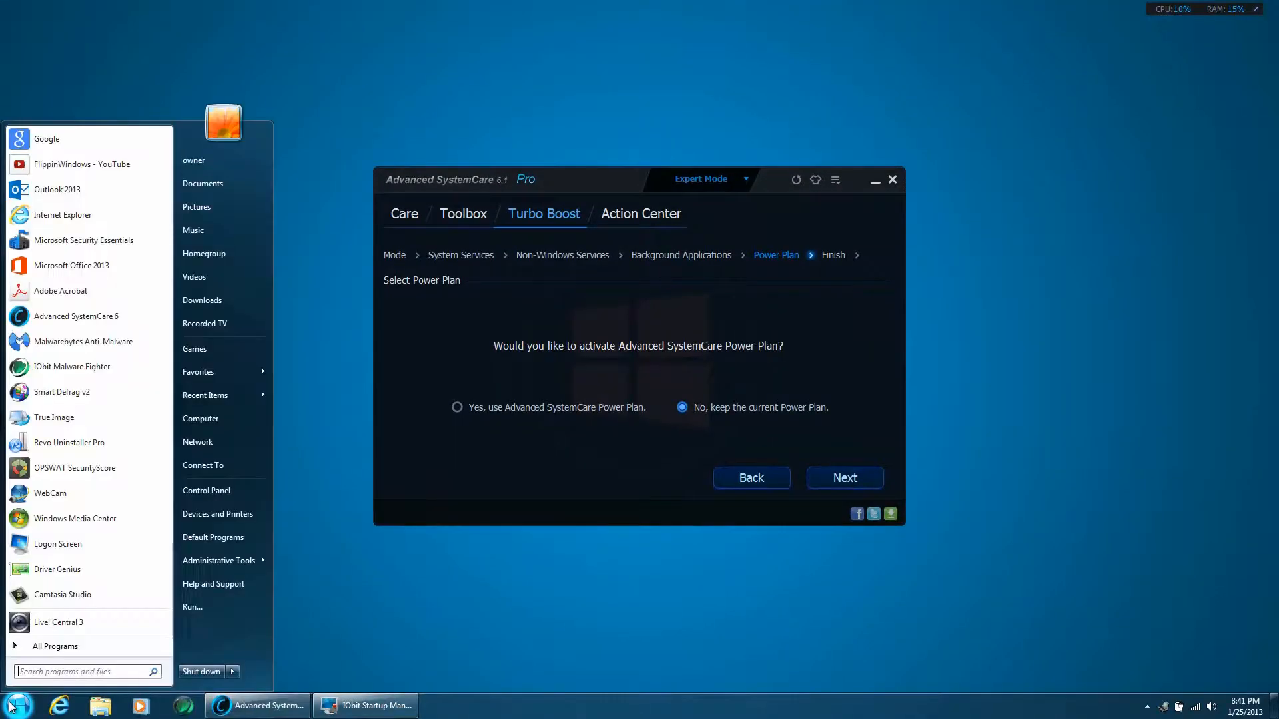
mouse_move(217, 514)
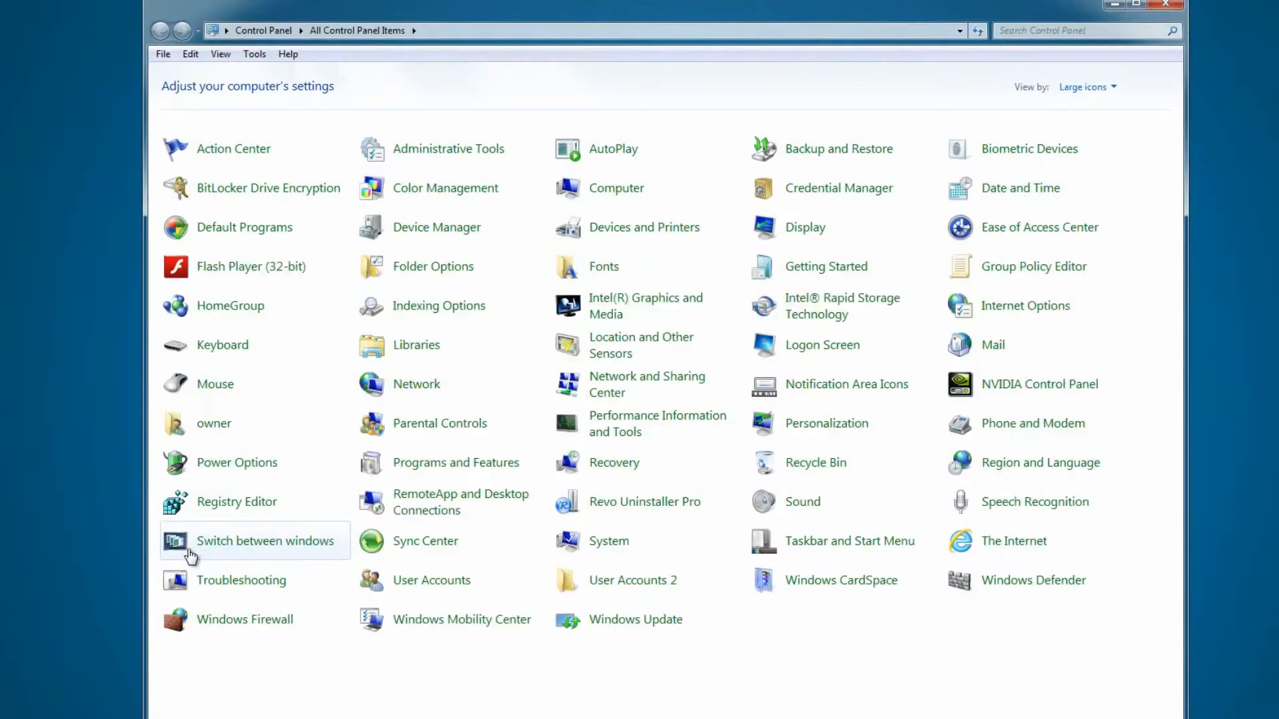
Confirm High performance is the active plan in Power Options, then close Control Panel.
left_click(237, 462)
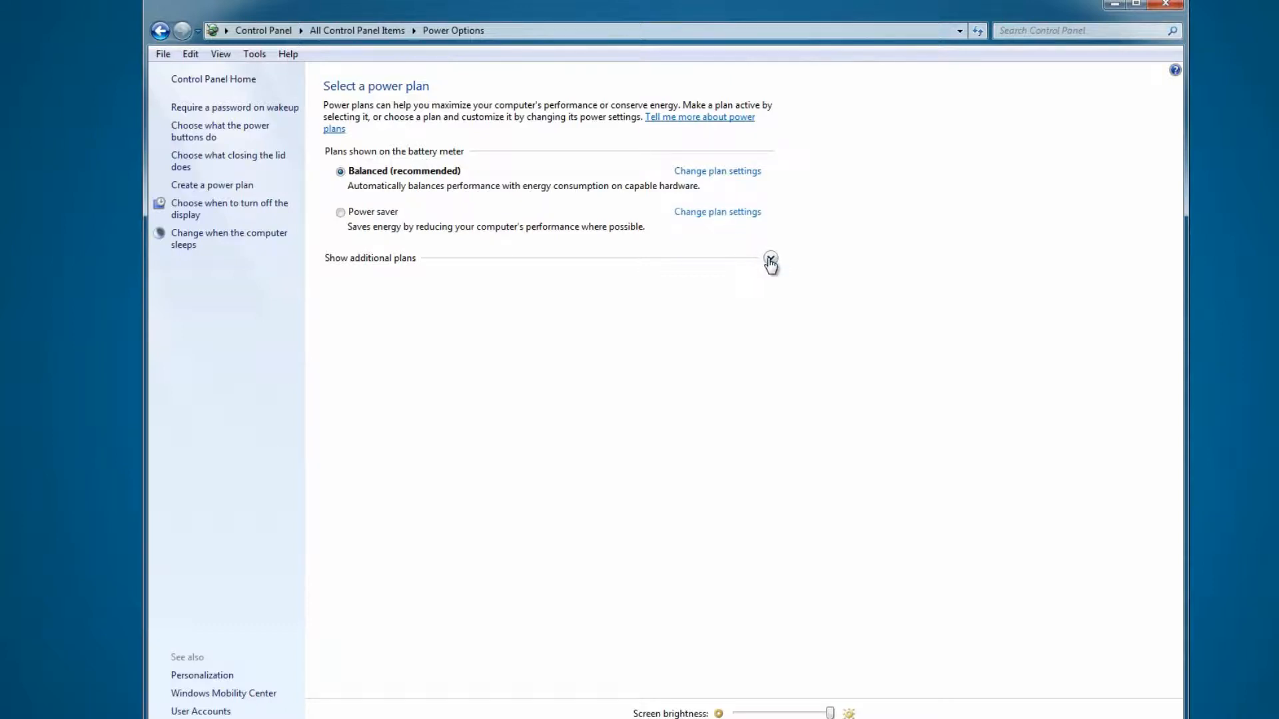
left_click(769, 257)
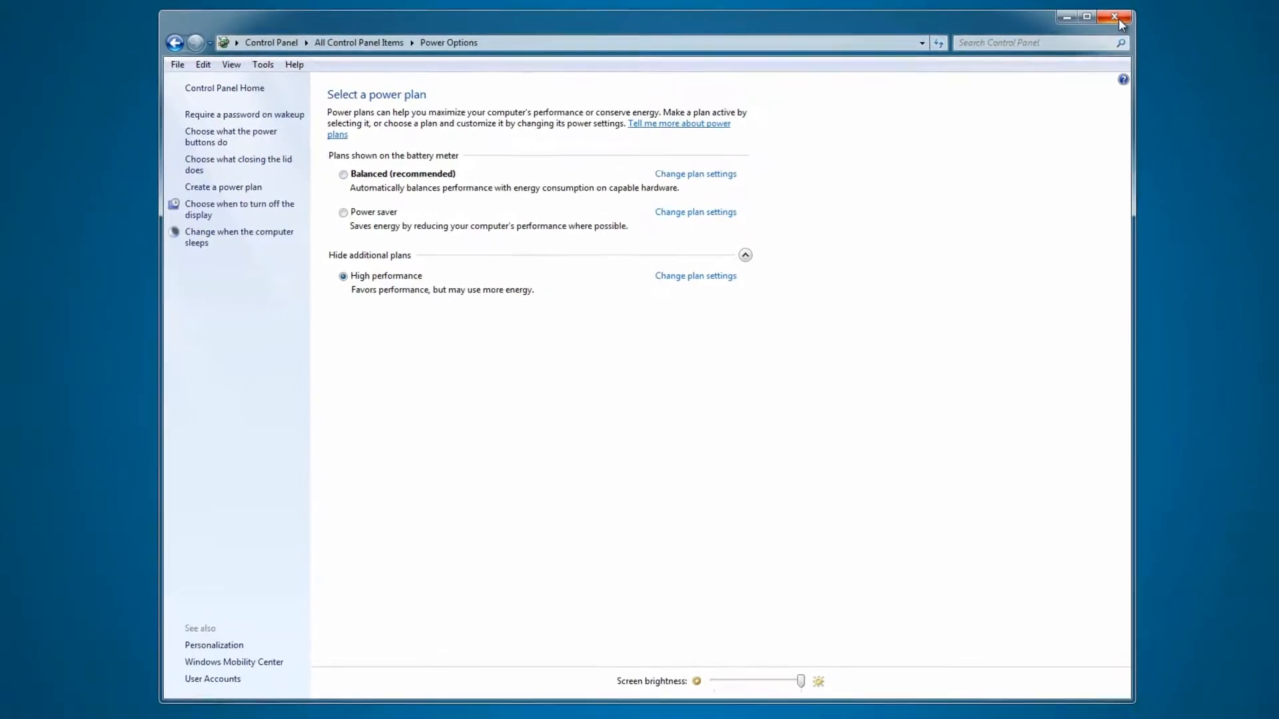
left_click(1115, 17)
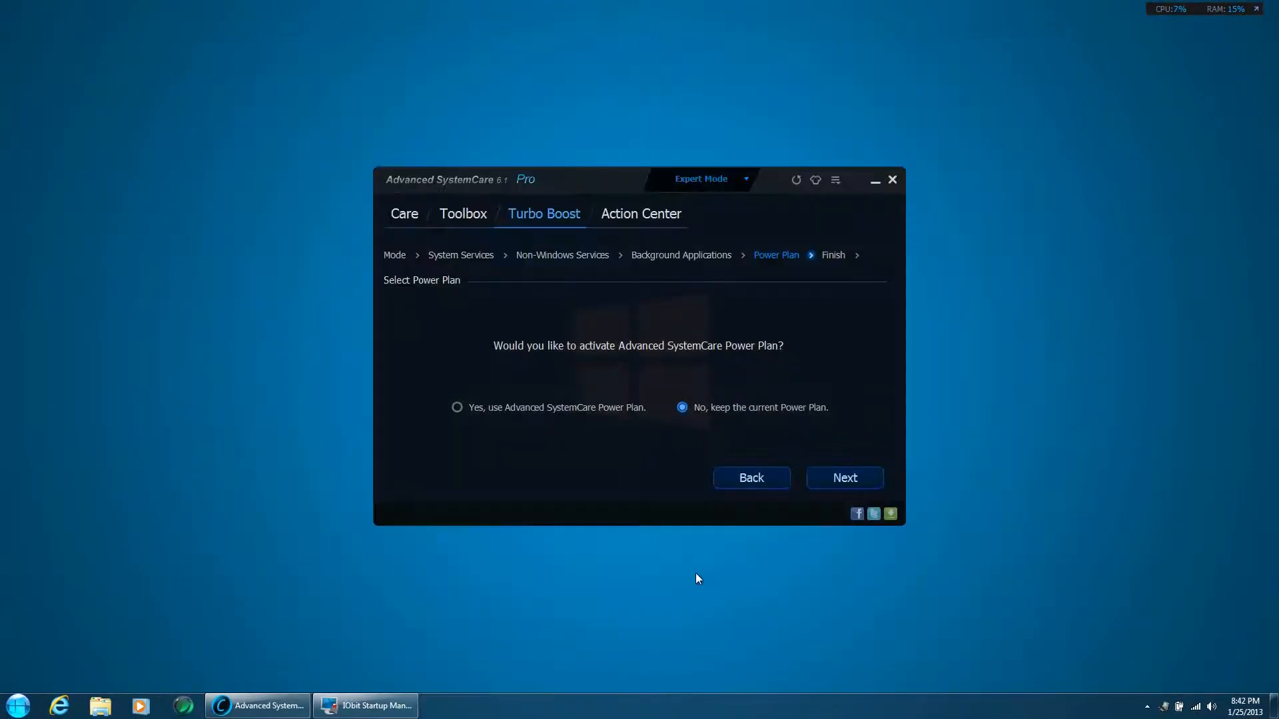
Keep 'No, keep the current Power Plan' and advance to the Turbo Boost Finish step.
left_click(845, 479)
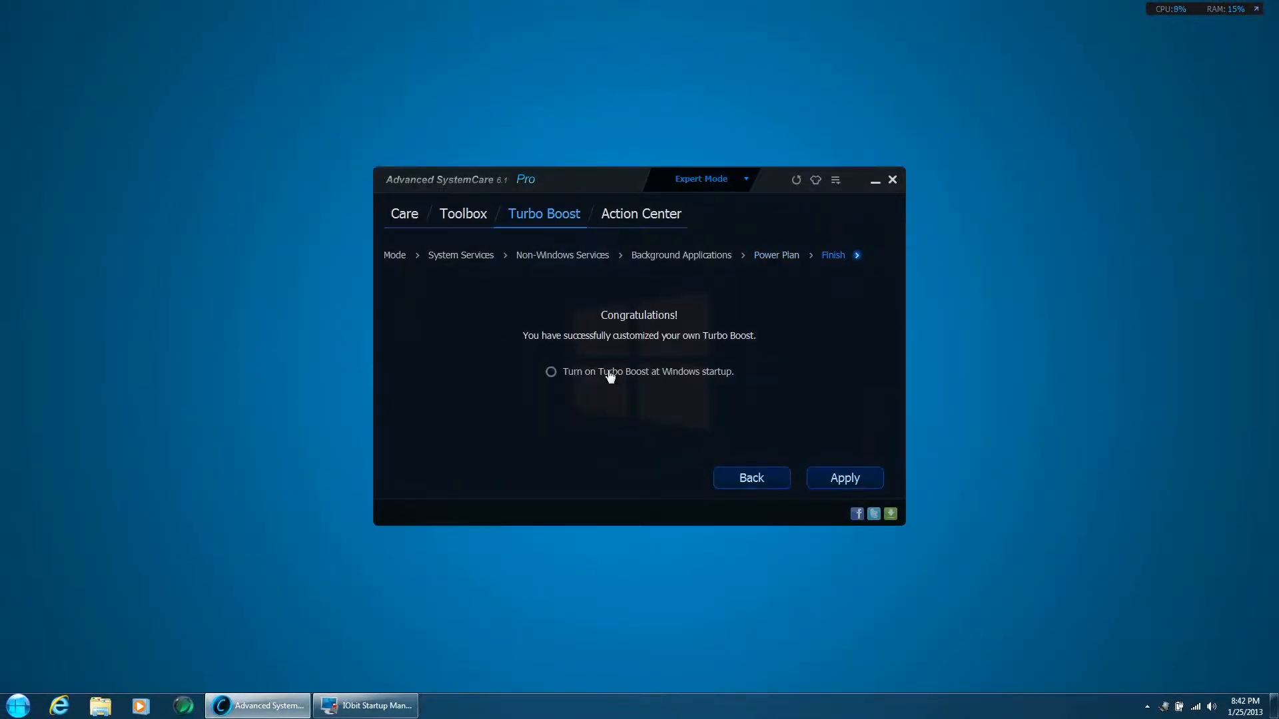
mouse_move(624, 338)
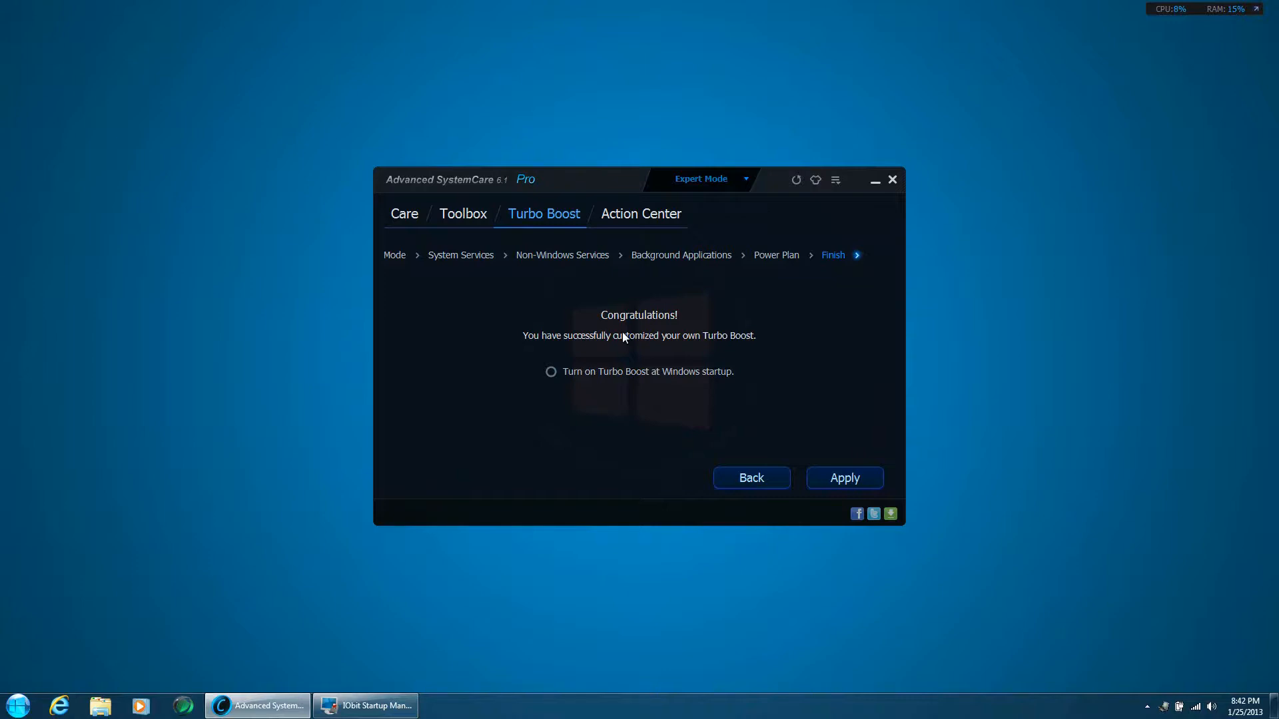
mouse_move(834, 473)
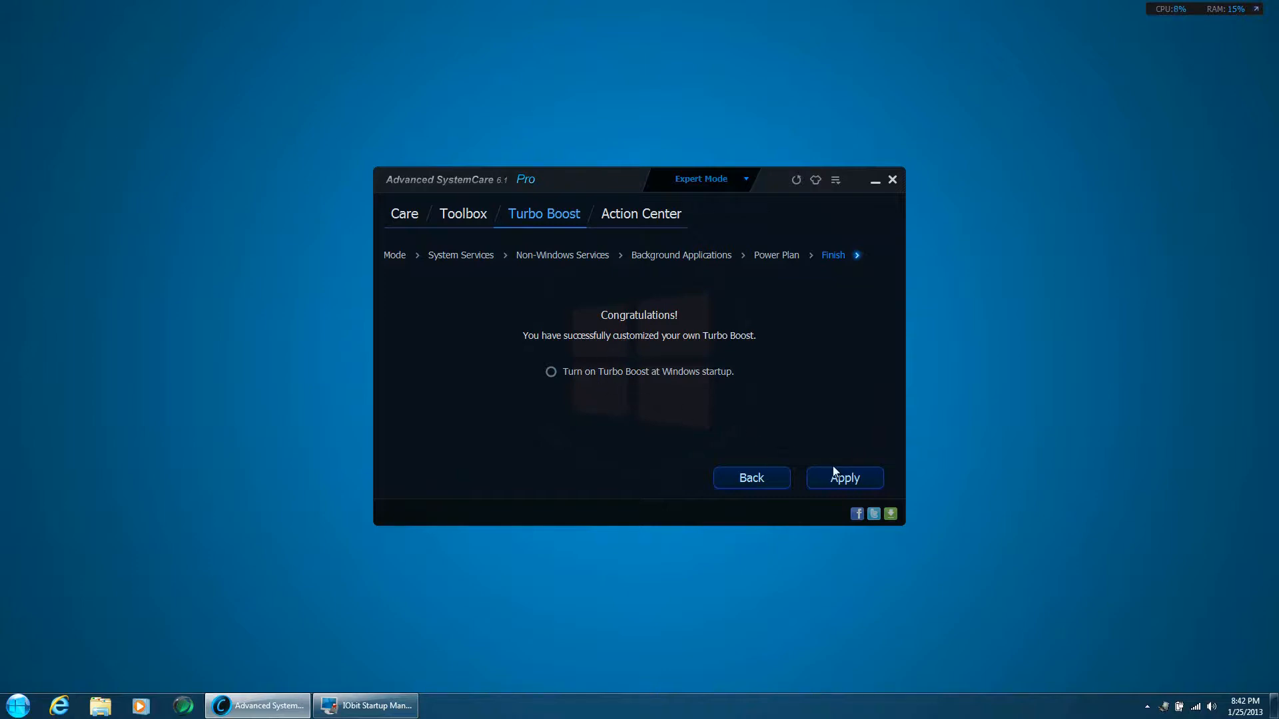
Apply the custom Turbo Boost in Game Mode (16 items stopped, 134.78 MB freed), then toggle it off.
left_click(844, 479)
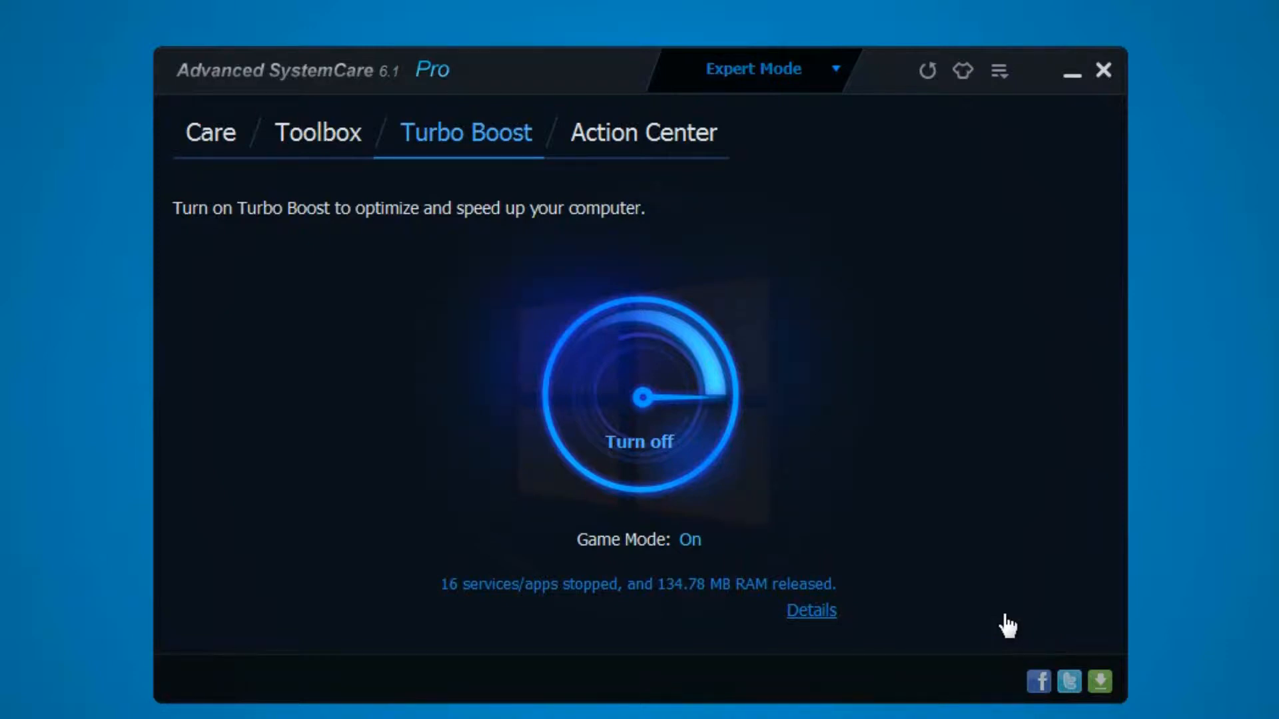
mouse_move(1007, 623)
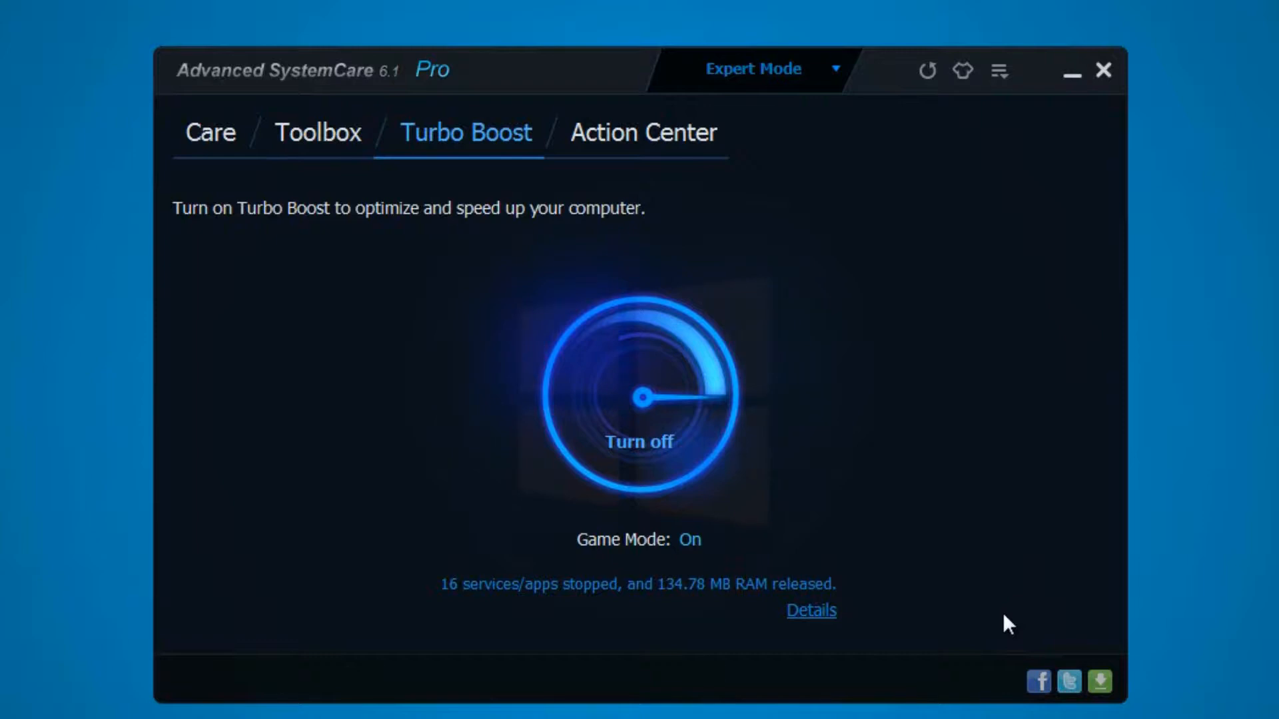
mouse_move(637, 473)
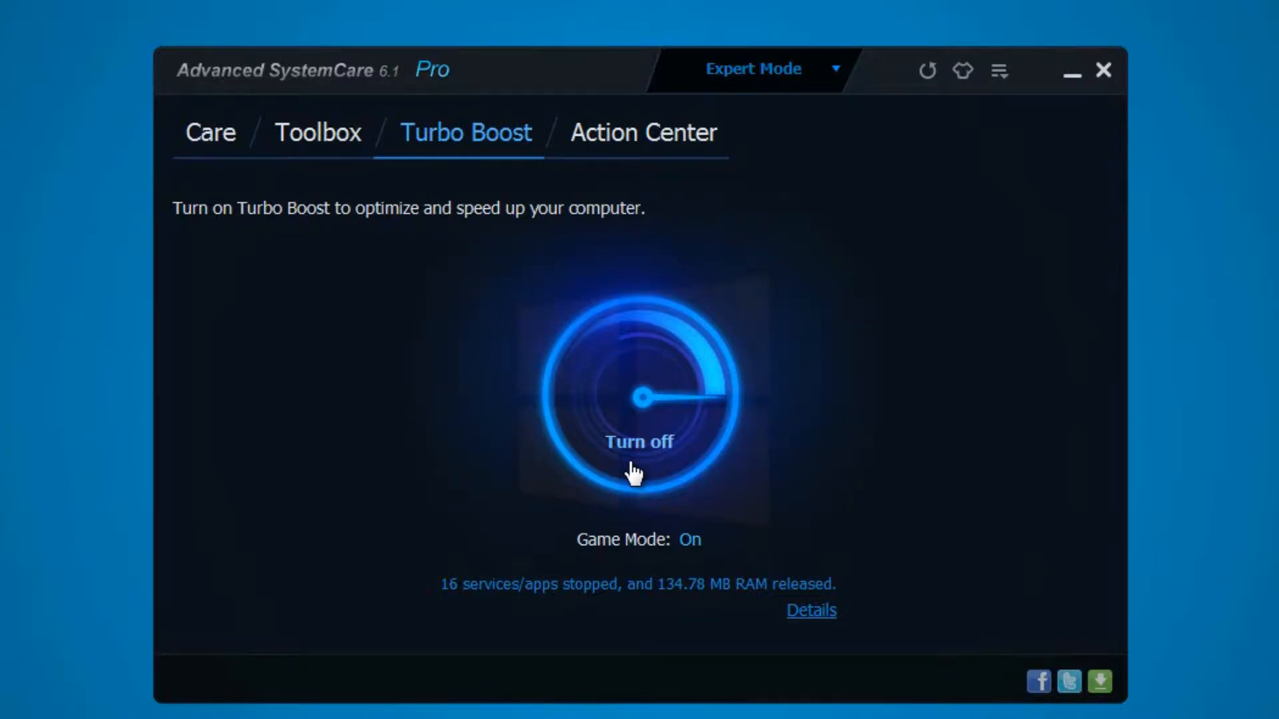
left_click(642, 132)
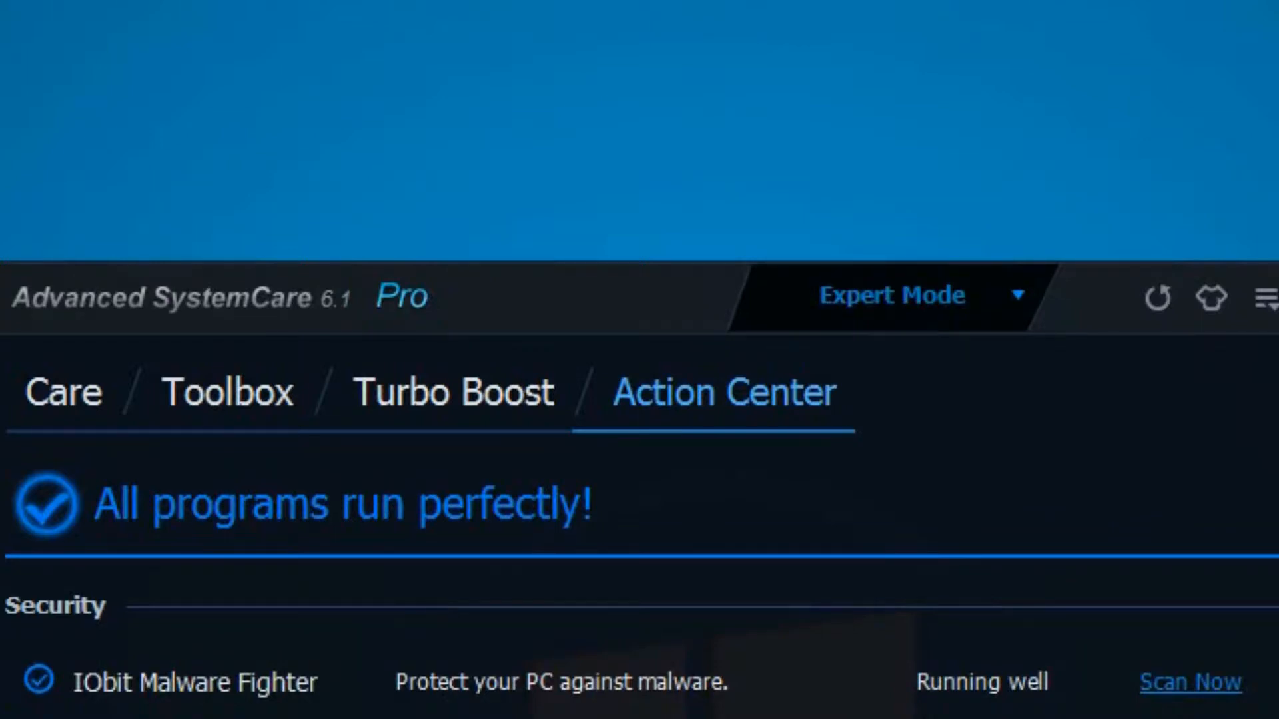
Scroll the Action Center to the Security and Performance lists with IObit Malware Fighter and Smart Defrag.
scroll("down", 3)
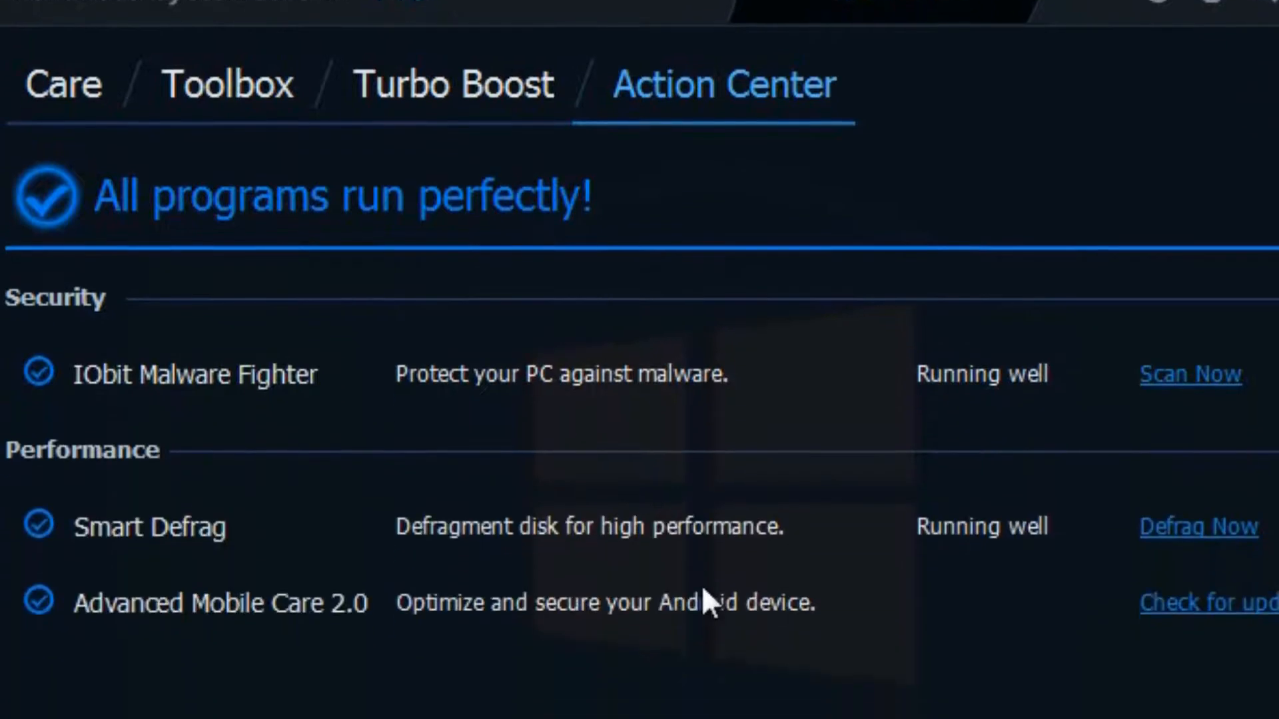